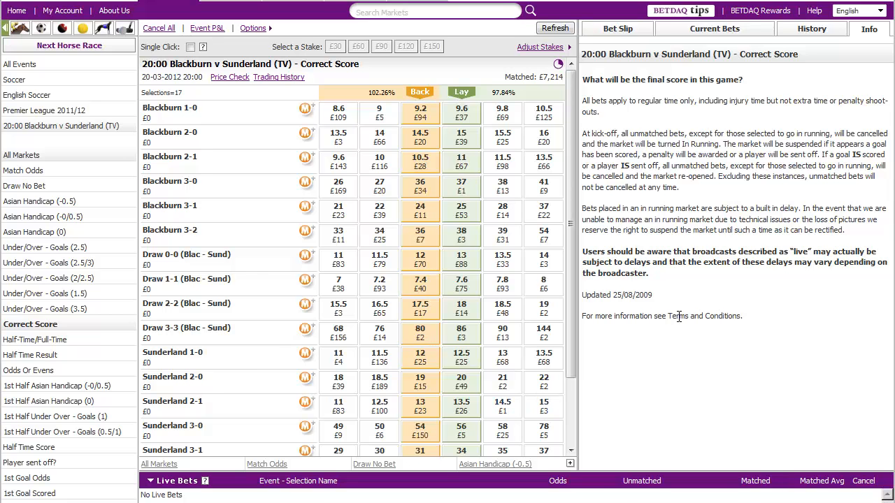
{"action": "mouse_move", "coordinate": [770, 225]}
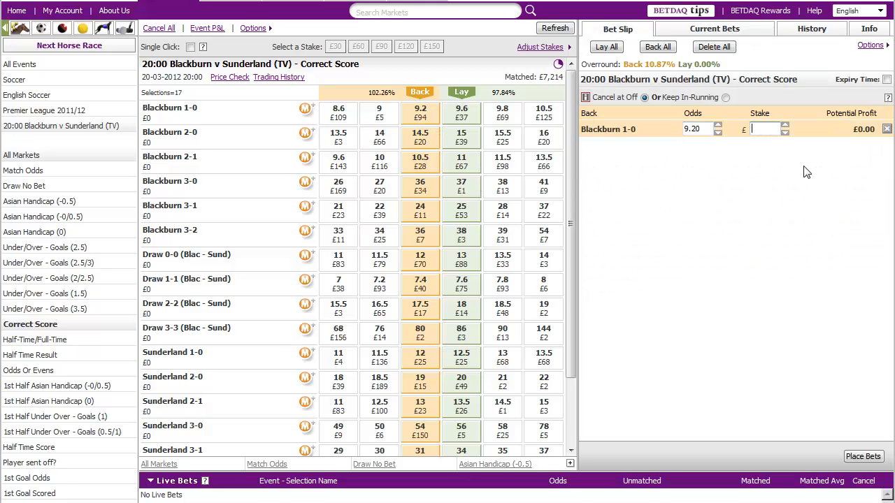
- Add a £10 back bet on Blackburn 1-0 at 9.20 to the bet slip
{"action": "type", "text": "10"}
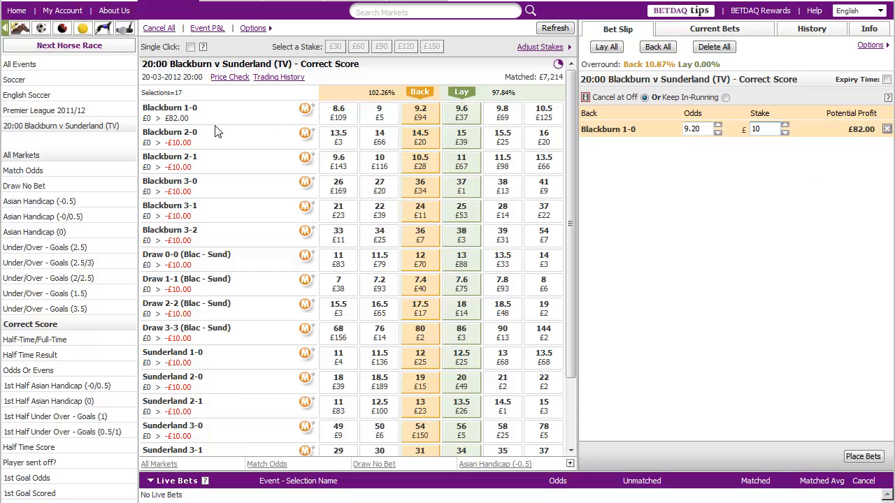
{"action": "mouse_move", "coordinate": [215, 154]}
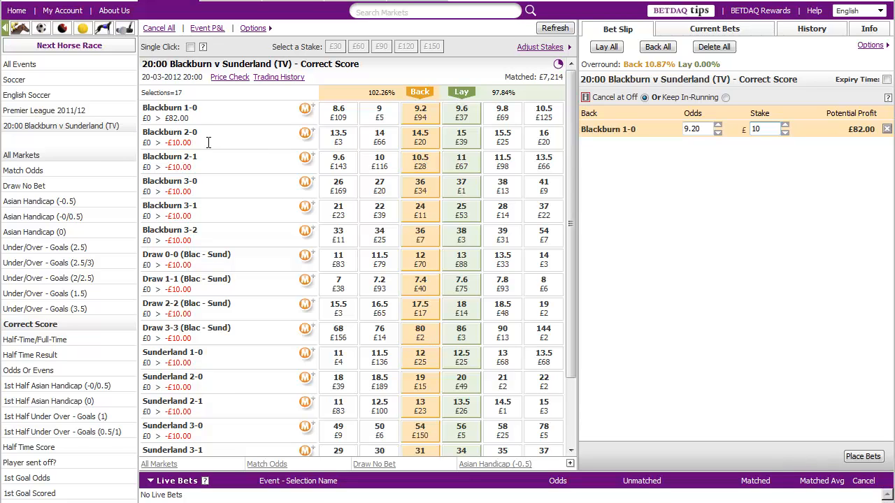
{"action": "left_click", "coordinate": [762, 128]}
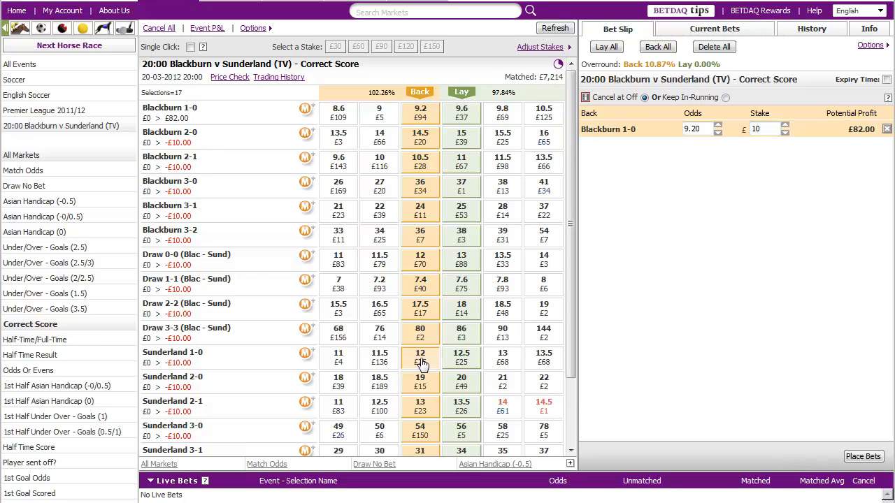
- Back Sunderland 1-0 at 12.00 with a £10 stake on the bet slip
{"action": "left_click", "coordinate": [421, 357]}
{"action": "type", "text": "10"}
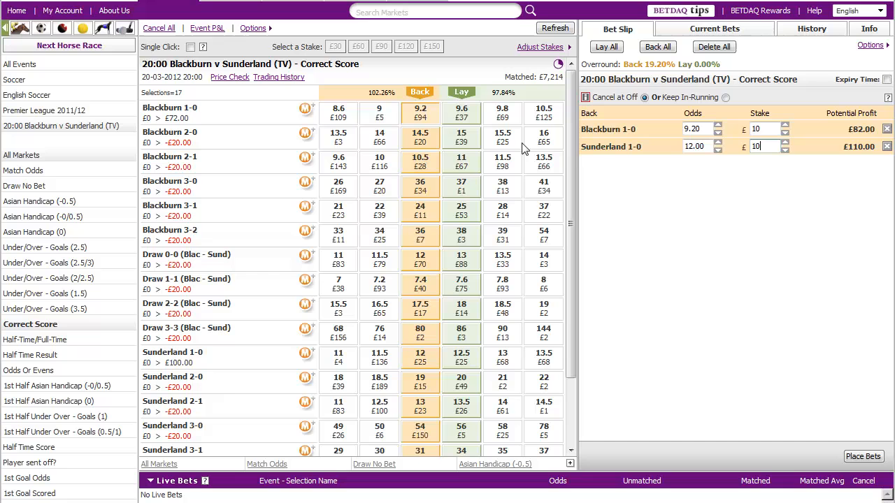
{"action": "mouse_move", "coordinate": [583, 166]}
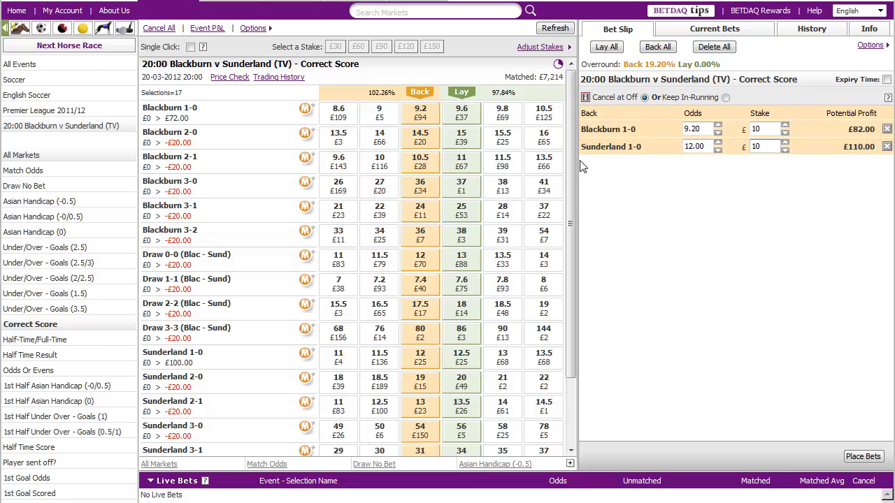
{"action": "left_click", "coordinate": [766, 146]}
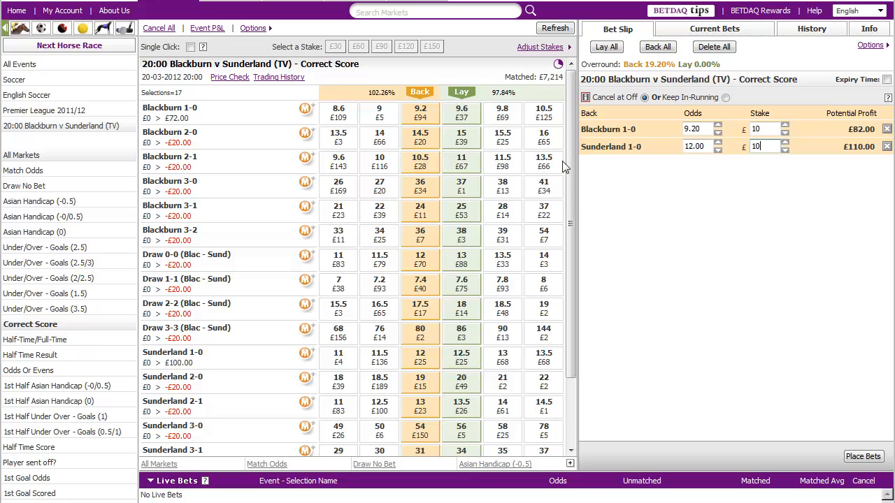
{"action": "scroll", "scroll_direction": "down", "scroll_amount": 3}
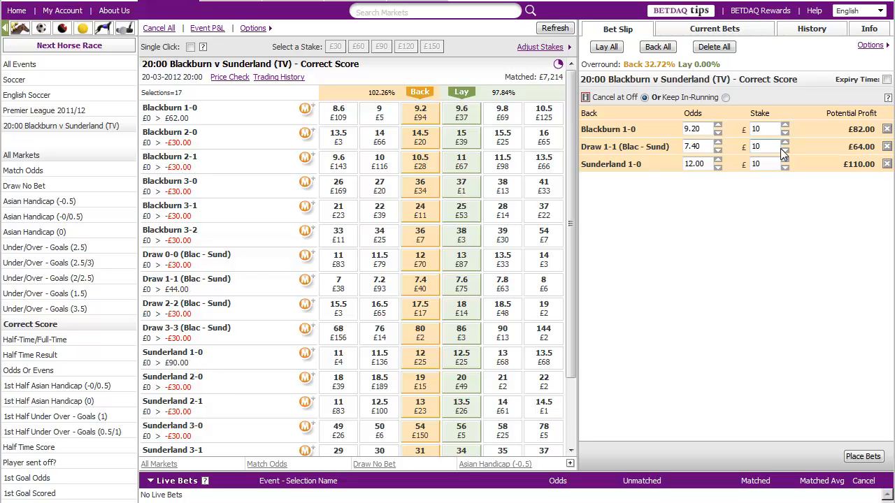
- Set a £10 stake on the Draw 1-1 back bet at 7.40
{"action": "left_click", "coordinate": [762, 146]}
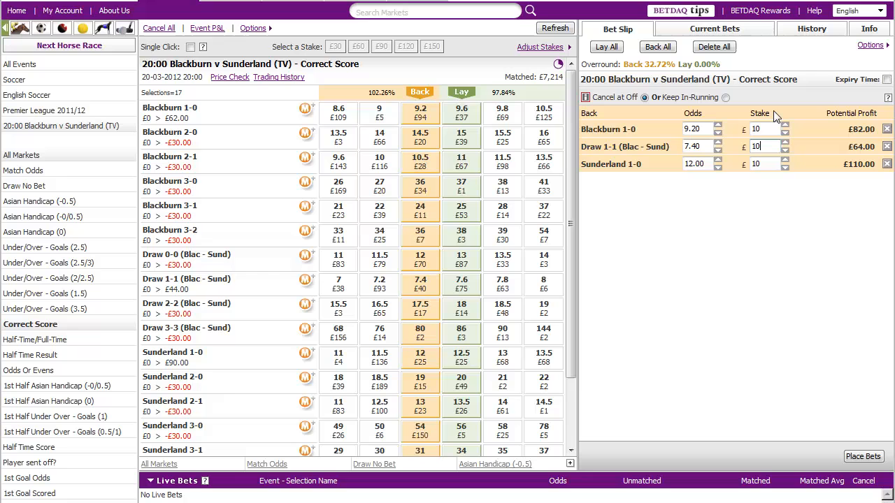
{"action": "mouse_move", "coordinate": [192, 116]}
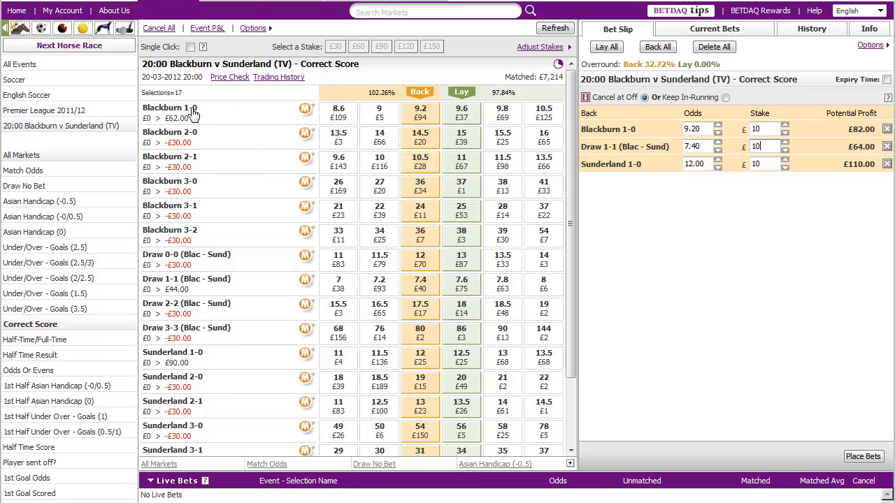
{"action": "mouse_move", "coordinate": [209, 363]}
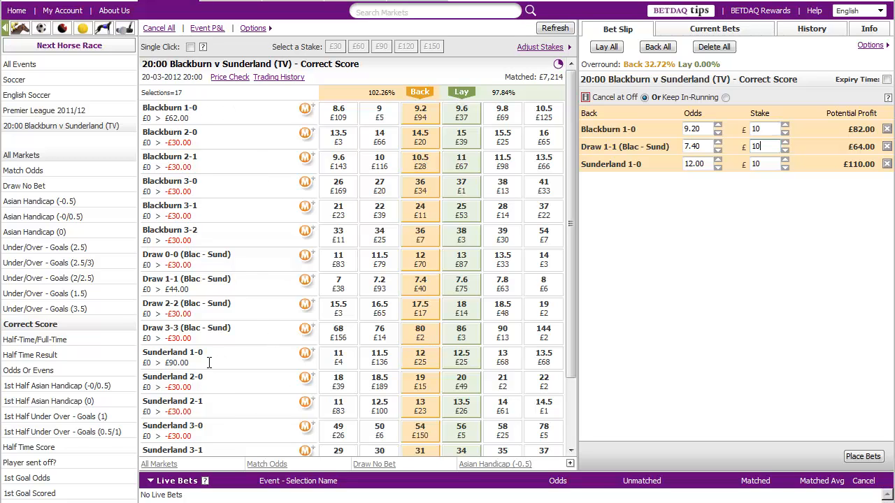
{"action": "mouse_move", "coordinate": [257, 257]}
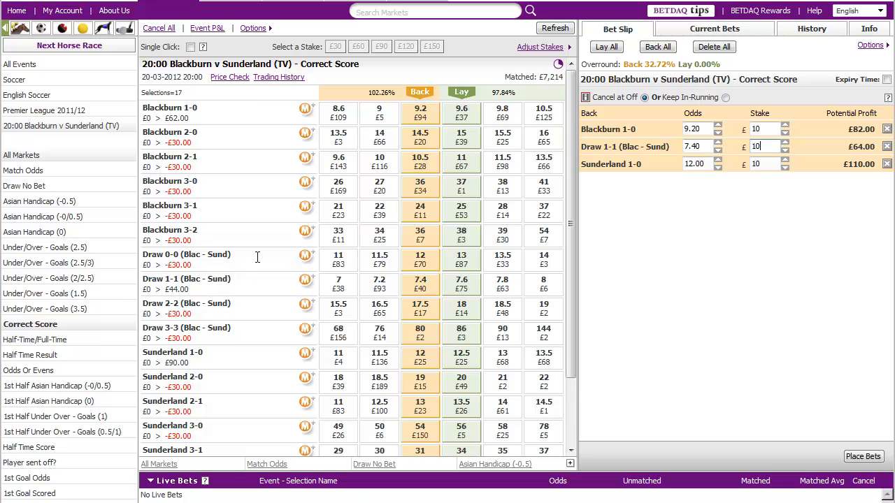
{"action": "mouse_move", "coordinate": [196, 129]}
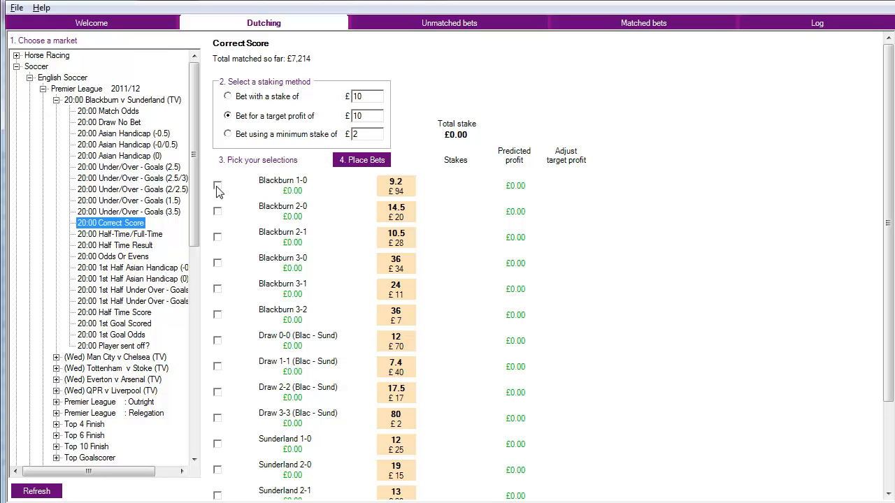
- Tick Blackburn 1-0 and Sunderland 1-0 and split a fixed £10 total stake
{"action": "left_click", "coordinate": [217, 186]}
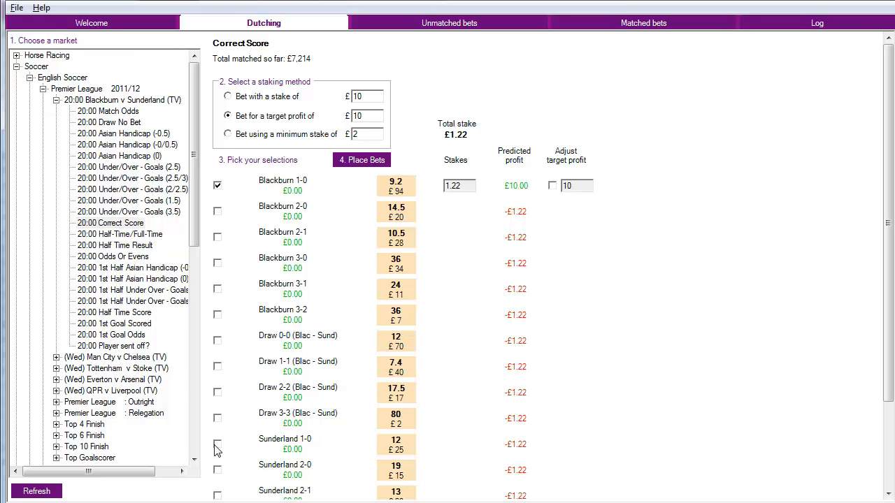
{"action": "left_click", "coordinate": [218, 367]}
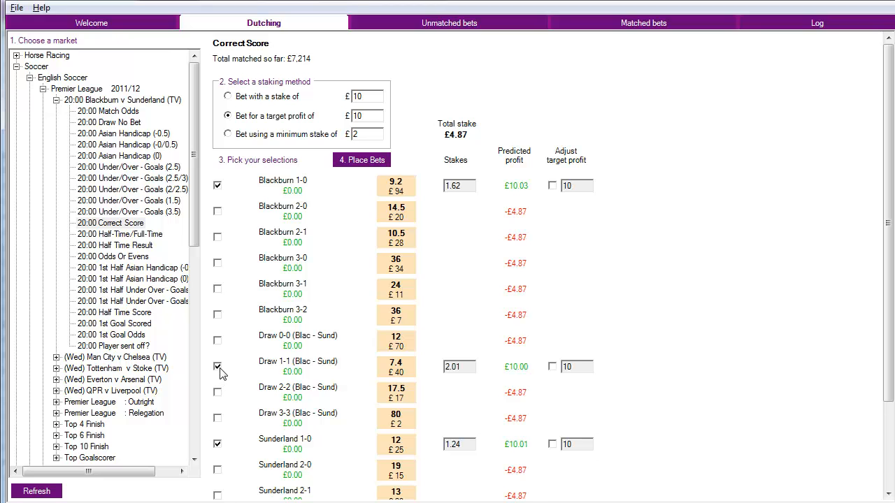
{"action": "mouse_move", "coordinate": [258, 112]}
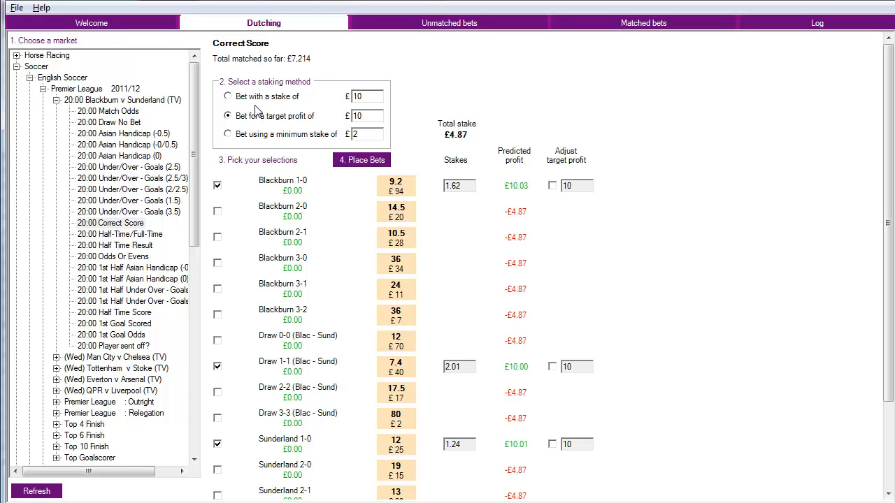
{"action": "left_click", "coordinate": [227, 96]}
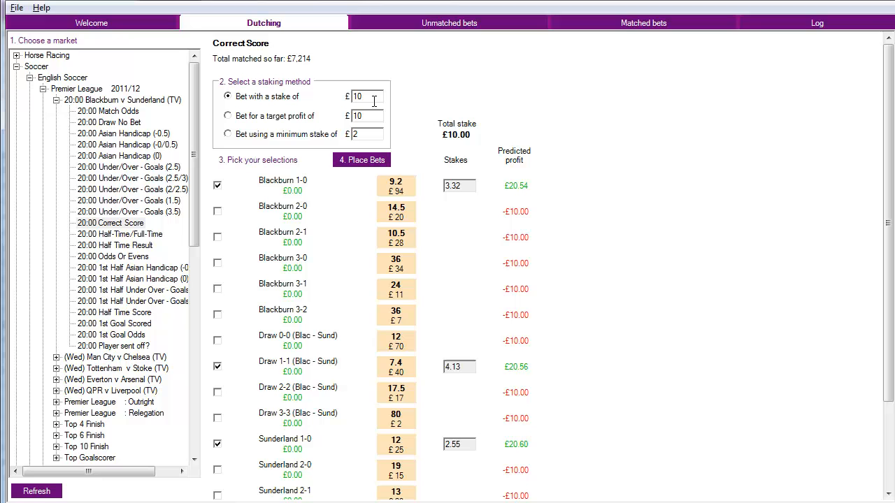
{"action": "mouse_move", "coordinate": [454, 146]}
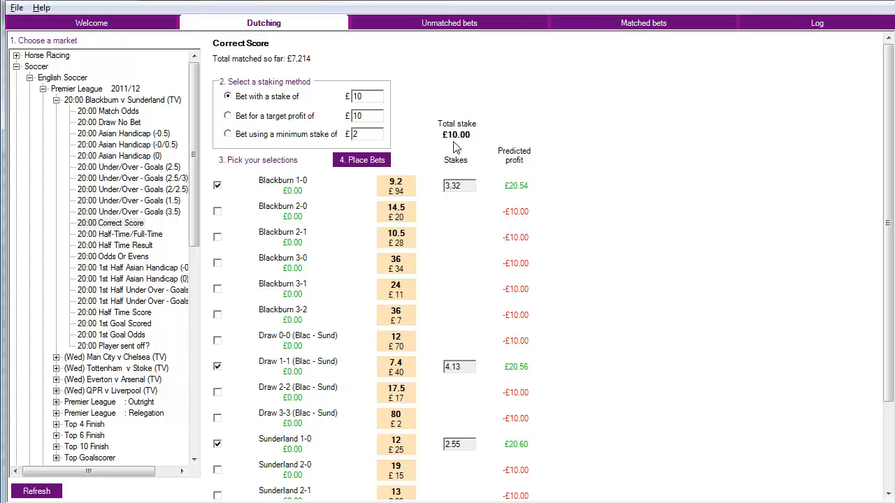
{"action": "mouse_move", "coordinate": [548, 439]}
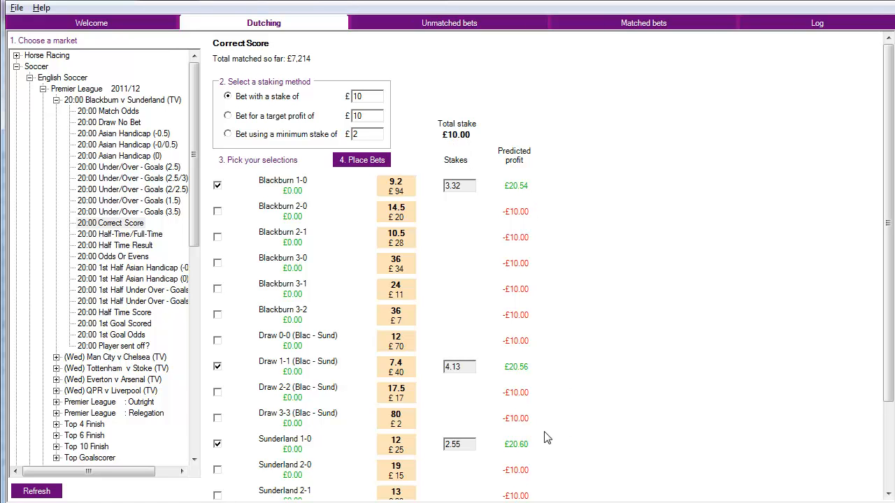
{"action": "mouse_move", "coordinate": [469, 146]}
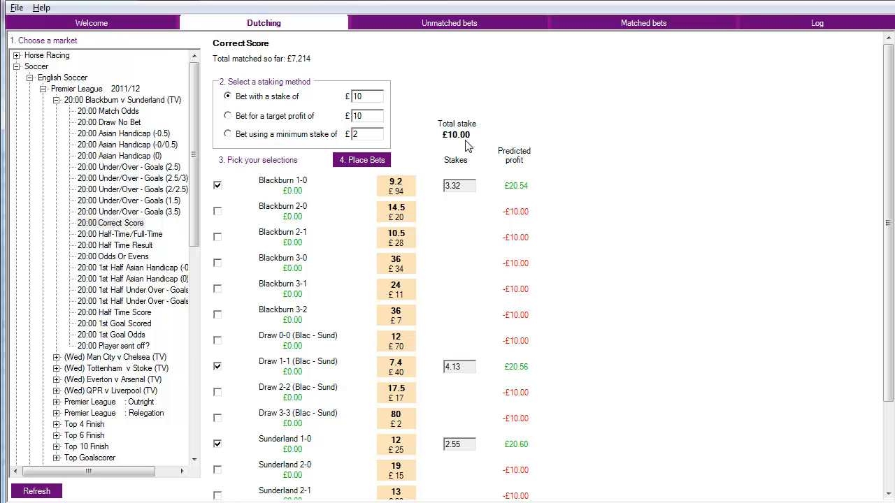
{"action": "mouse_move", "coordinate": [468, 264]}
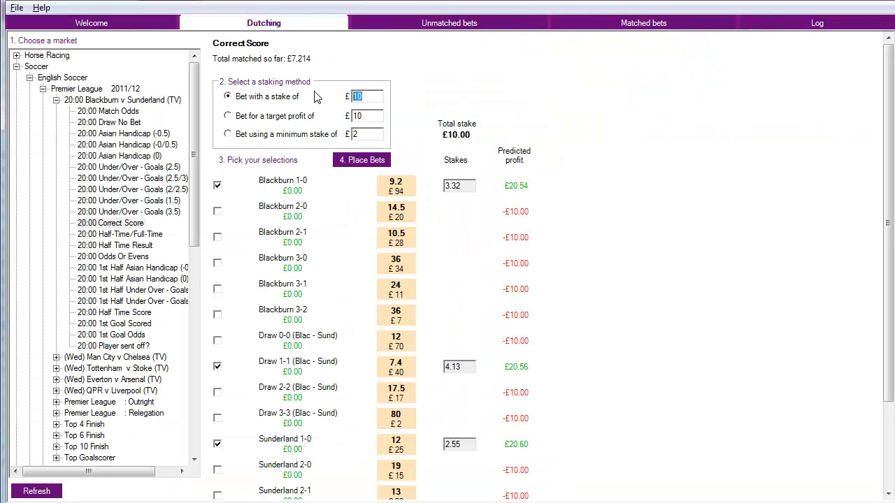
- Enter a £30 total stake and tick Sunderland 1-0, splitting £9.75, £12.45, £7.80
{"action": "type", "text": "30"}
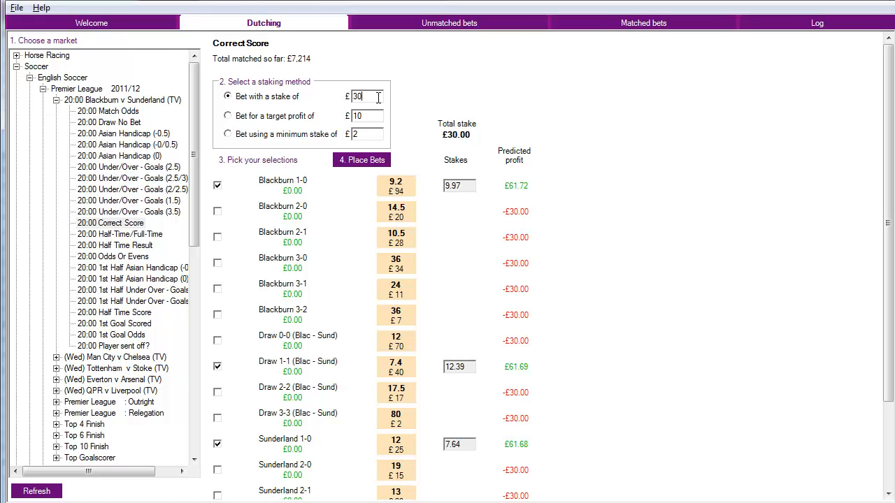
{"action": "mouse_move", "coordinate": [528, 371]}
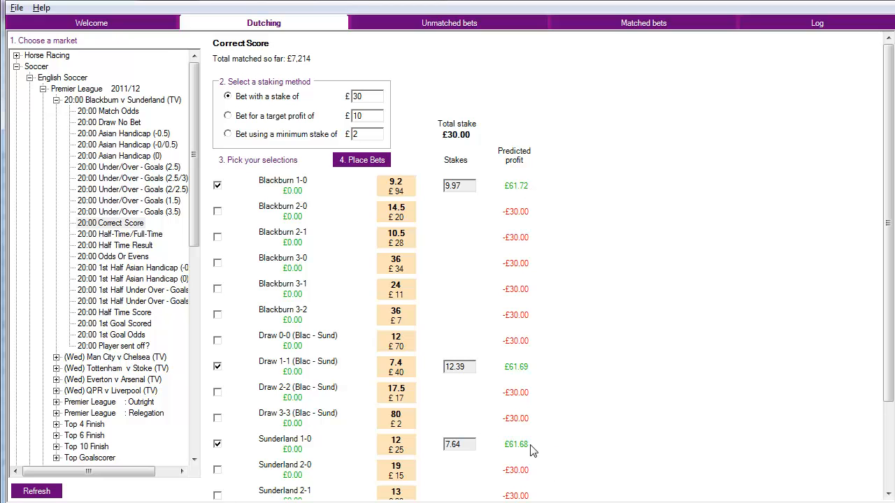
{"action": "mouse_move", "coordinate": [526, 365]}
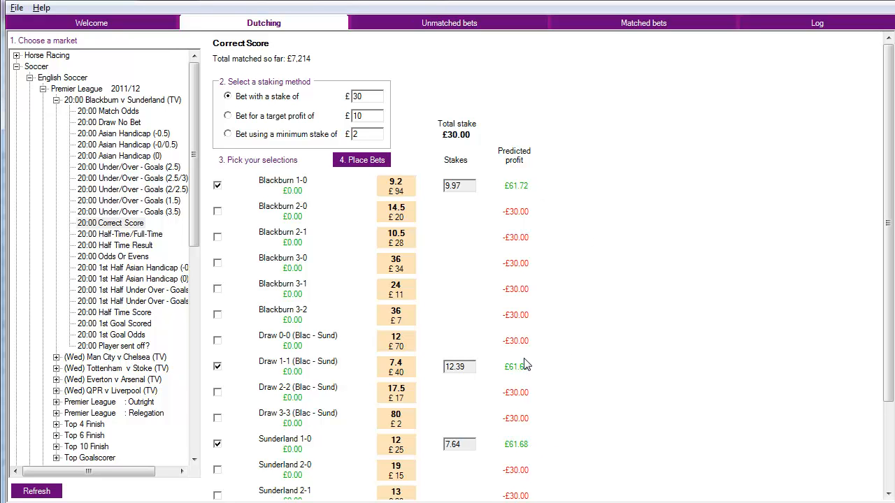
{"action": "left_click", "coordinate": [460, 367]}
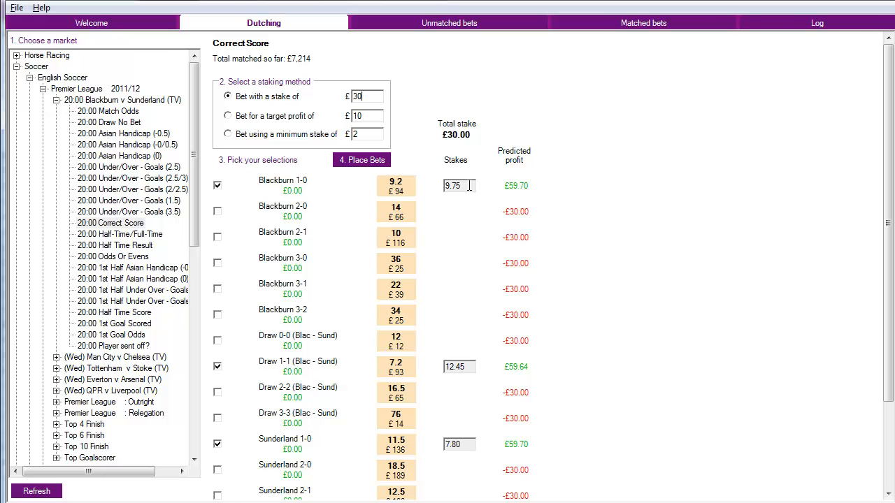
{"action": "mouse_move", "coordinate": [484, 474]}
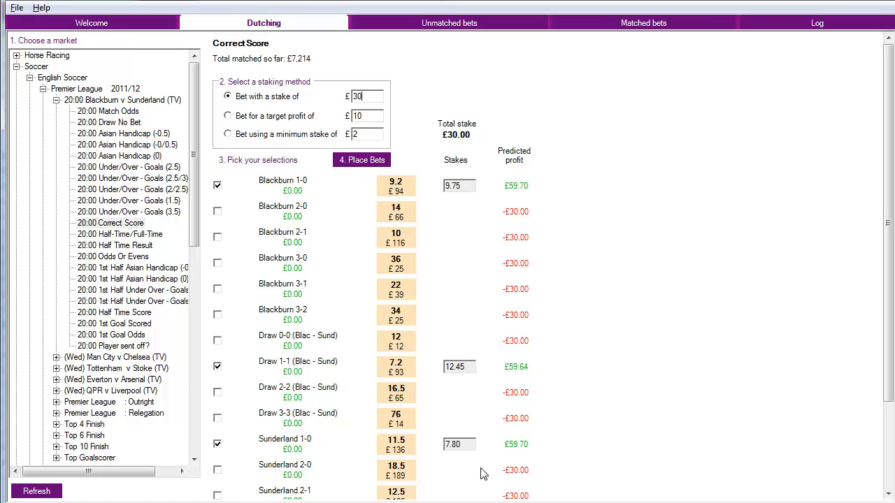
{"action": "mouse_move", "coordinate": [514, 293]}
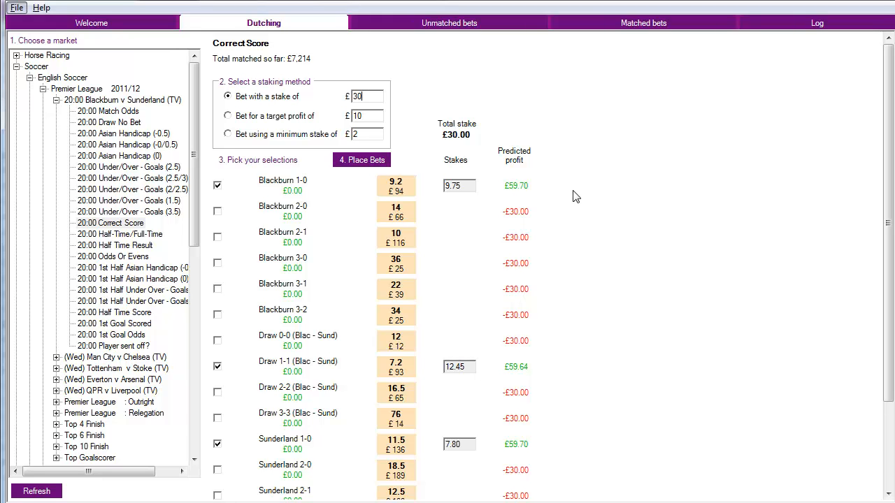
{"action": "mouse_move", "coordinate": [546, 377]}
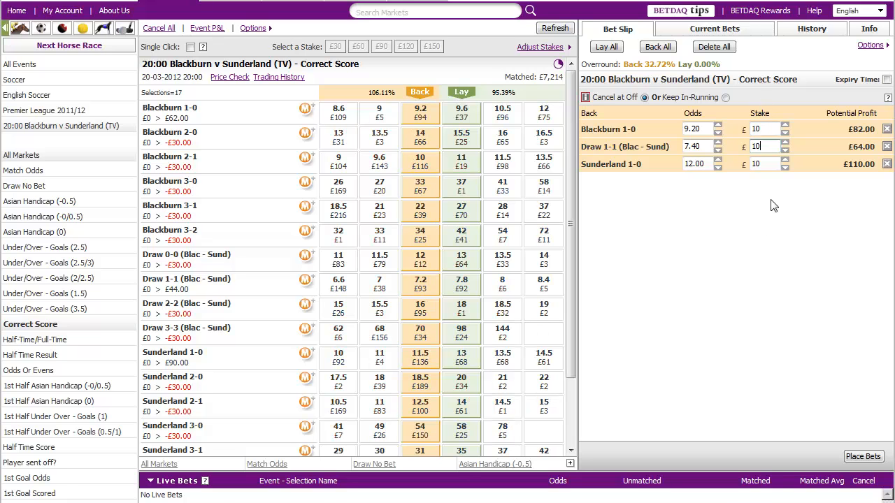
{"action": "mouse_move", "coordinate": [195, 385]}
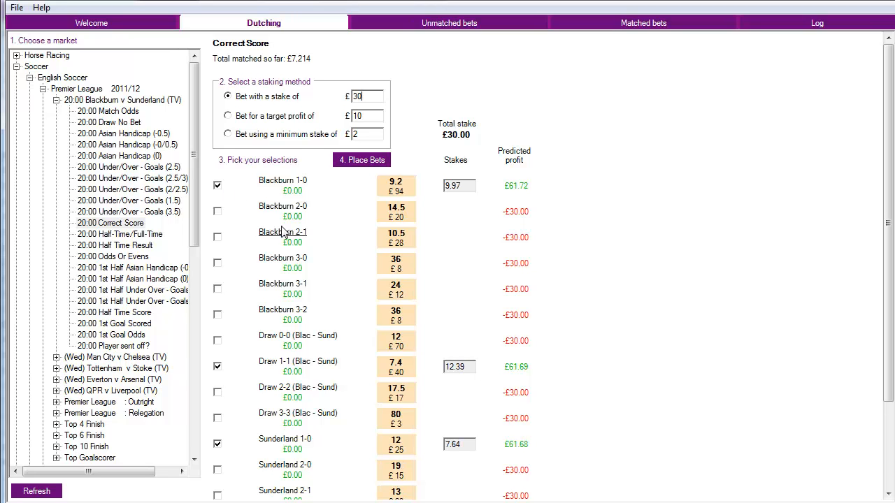
{"action": "mouse_move", "coordinate": [577, 194]}
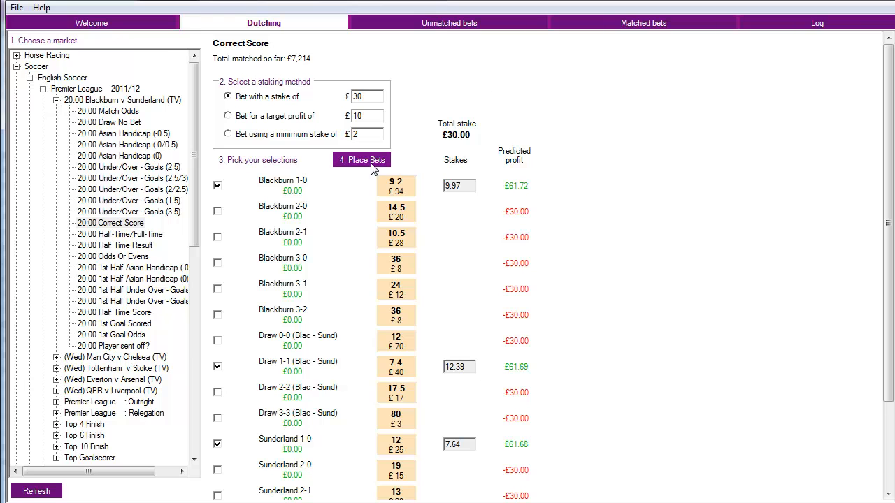
{"action": "mouse_move", "coordinate": [538, 174]}
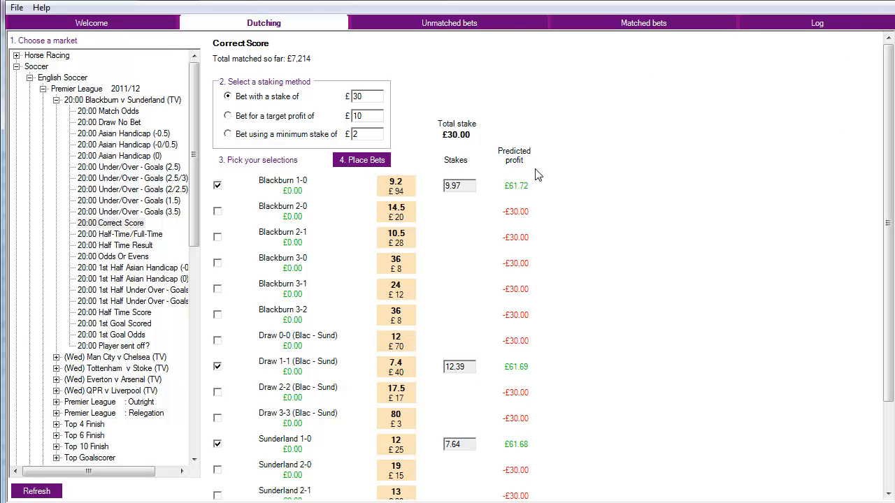
{"action": "mouse_move", "coordinate": [311, 123]}
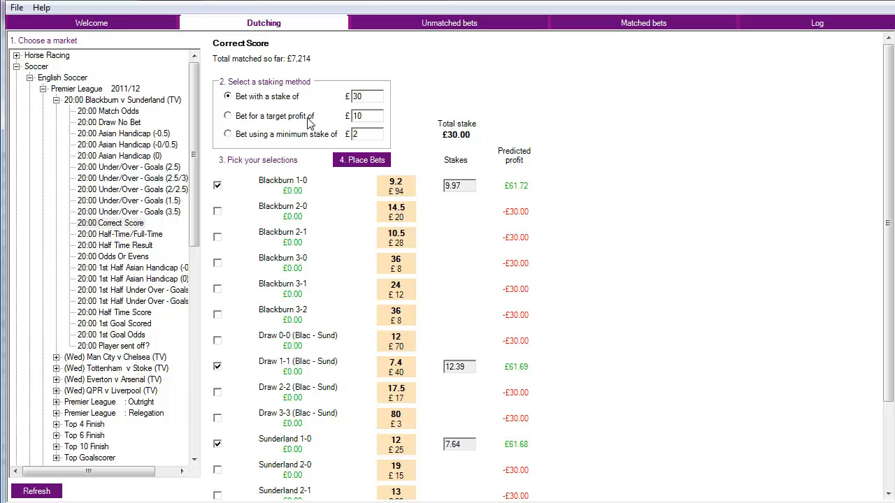
{"action": "mouse_move", "coordinate": [540, 187]}
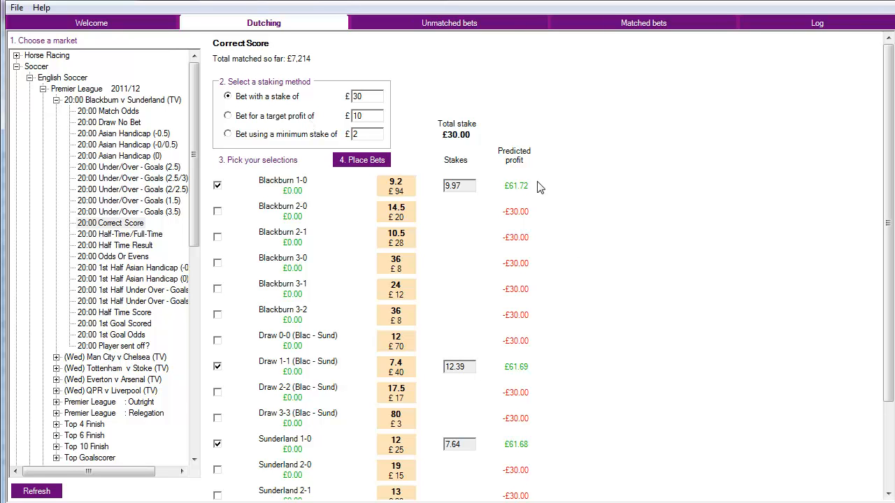
{"action": "mouse_move", "coordinate": [553, 327]}
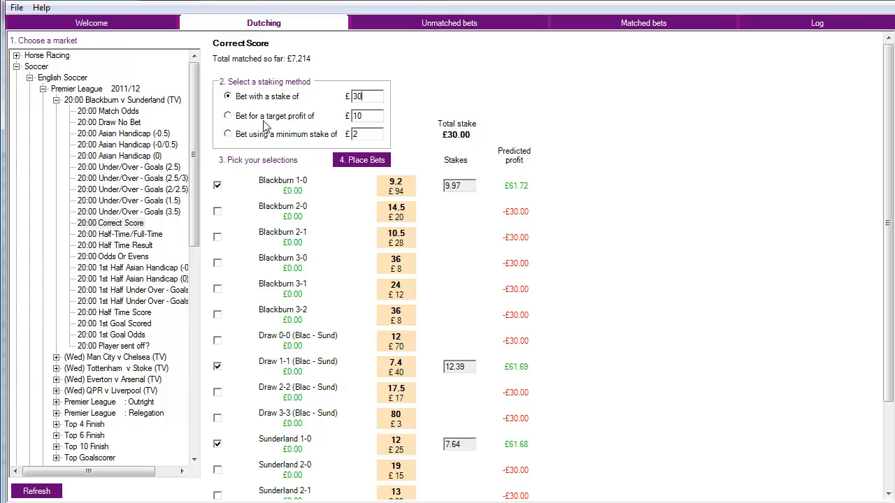
- Switch staking to a £10 target profit for each selection
{"action": "left_click", "coordinate": [228, 115]}
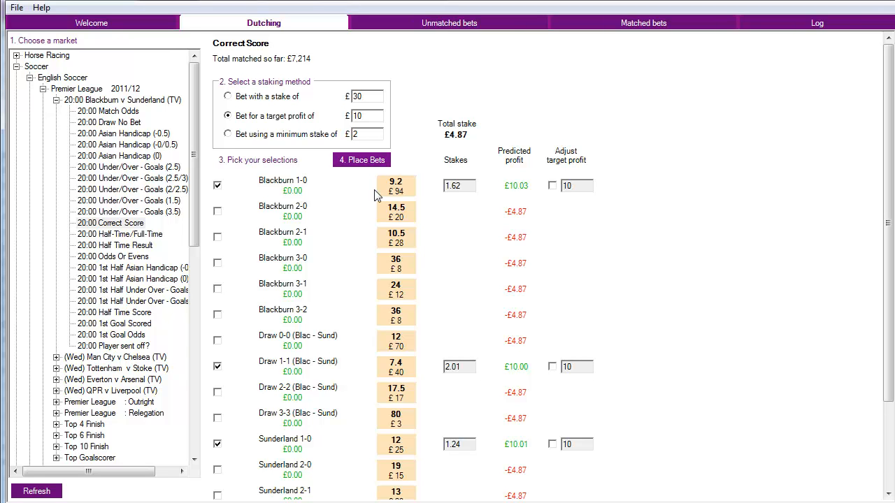
{"action": "mouse_move", "coordinate": [384, 341]}
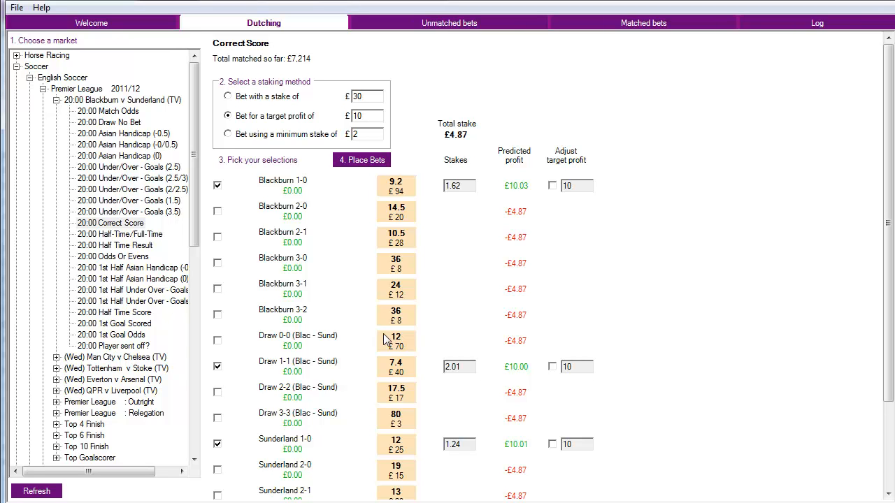
{"action": "mouse_move", "coordinate": [549, 197]}
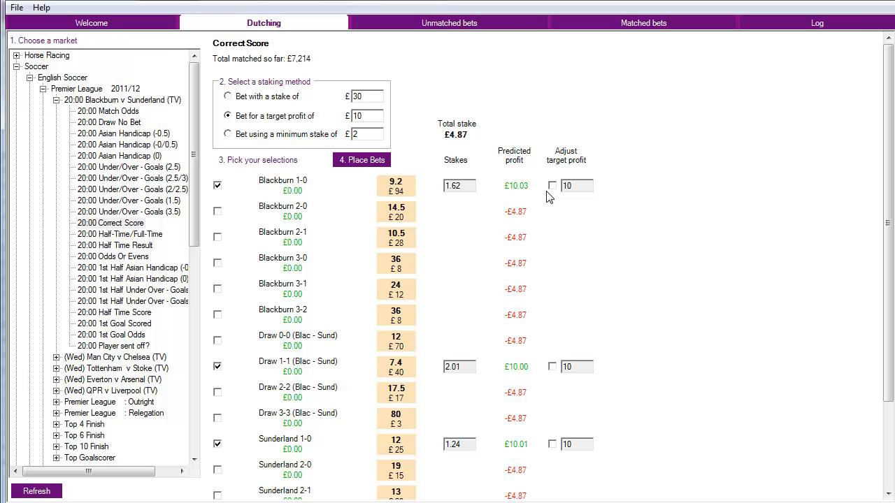
{"action": "mouse_move", "coordinate": [534, 194]}
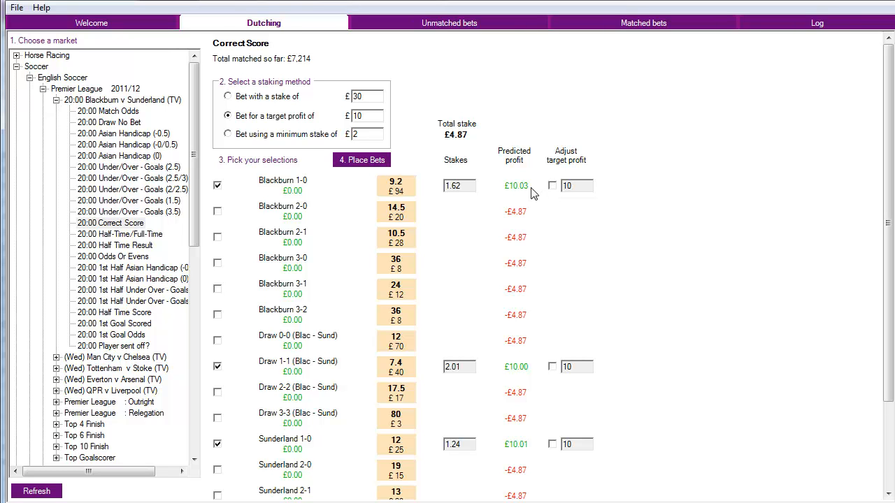
{"action": "mouse_move", "coordinate": [658, 91]}
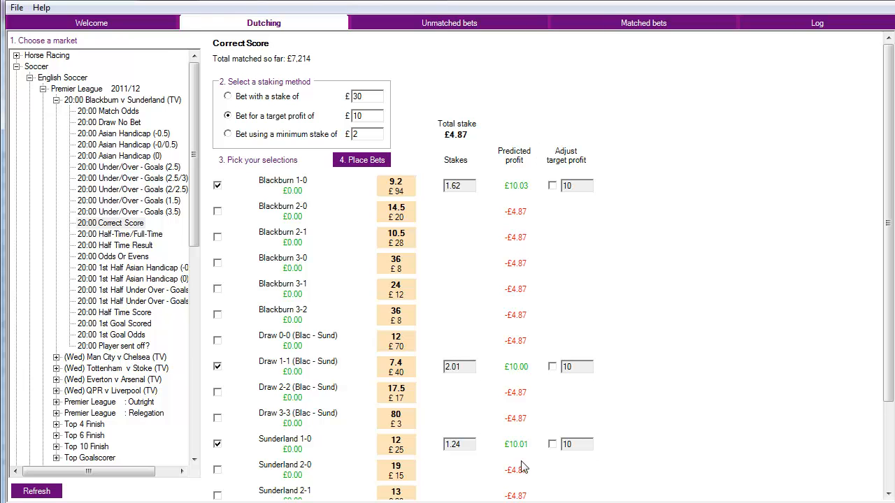
{"action": "mouse_move", "coordinate": [516, 289]}
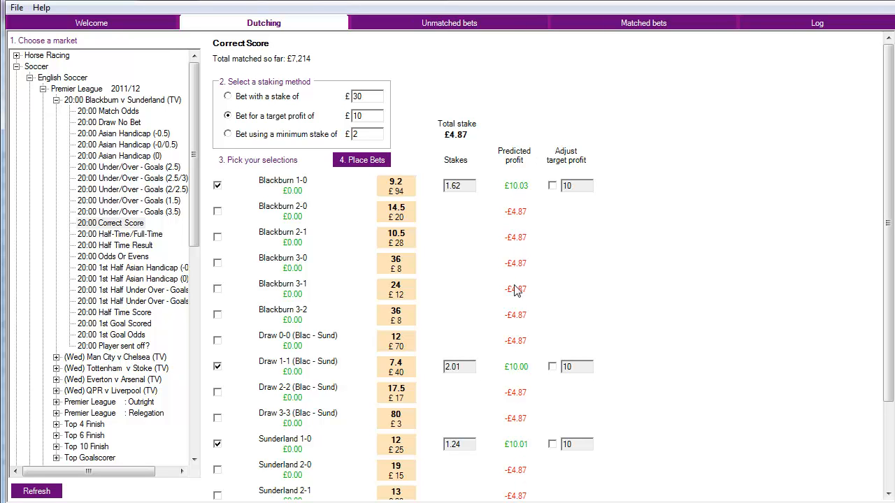
{"action": "mouse_move", "coordinate": [521, 393]}
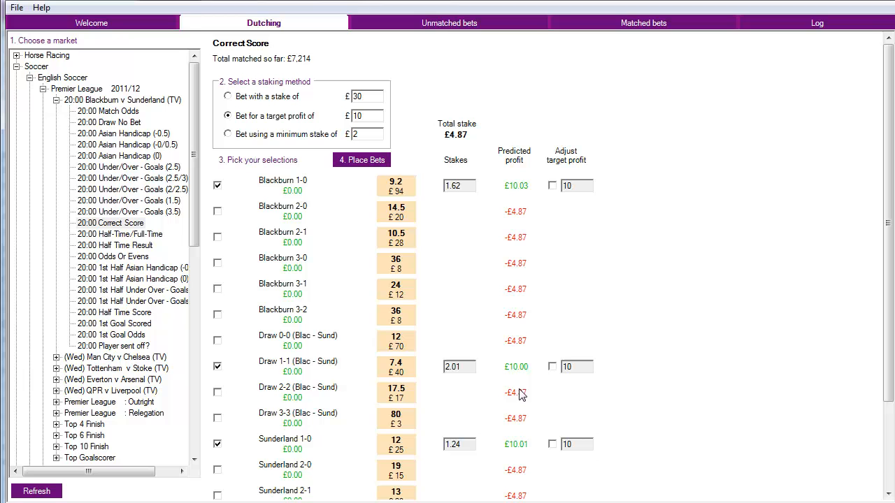
{"action": "mouse_move", "coordinate": [521, 448]}
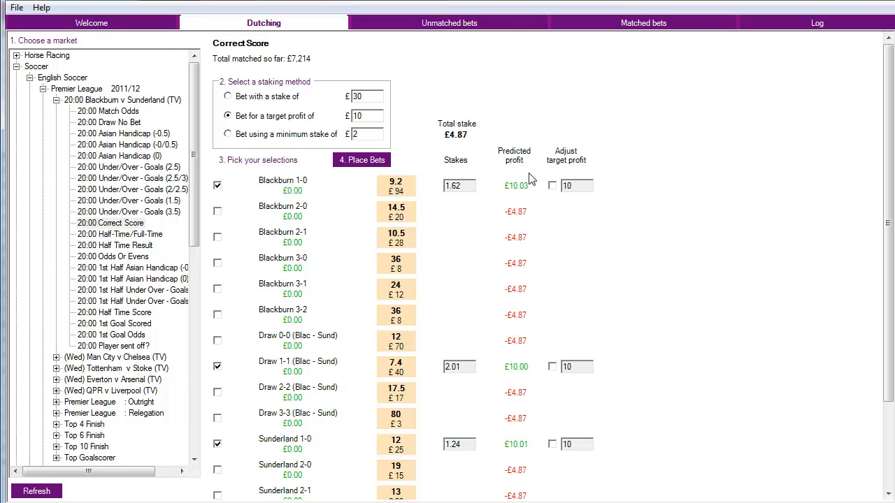
{"action": "mouse_move", "coordinate": [549, 233]}
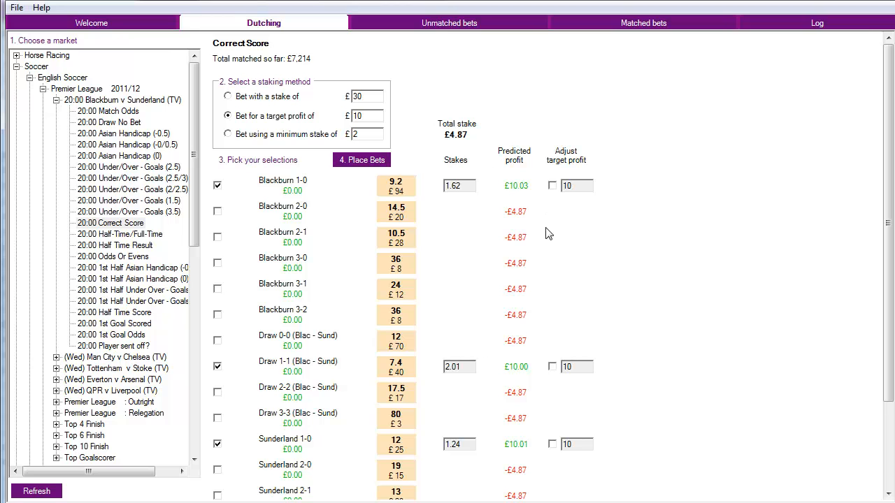
{"action": "mouse_move", "coordinate": [553, 315]}
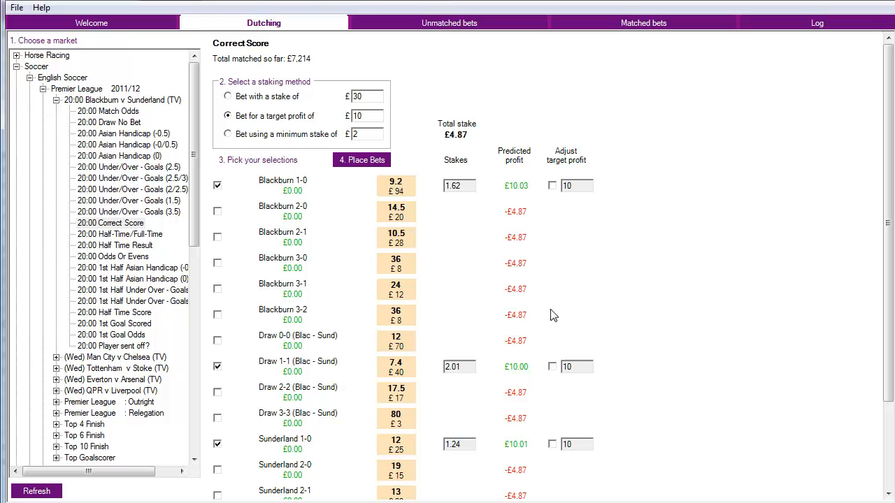
{"action": "mouse_move", "coordinate": [646, 220]}
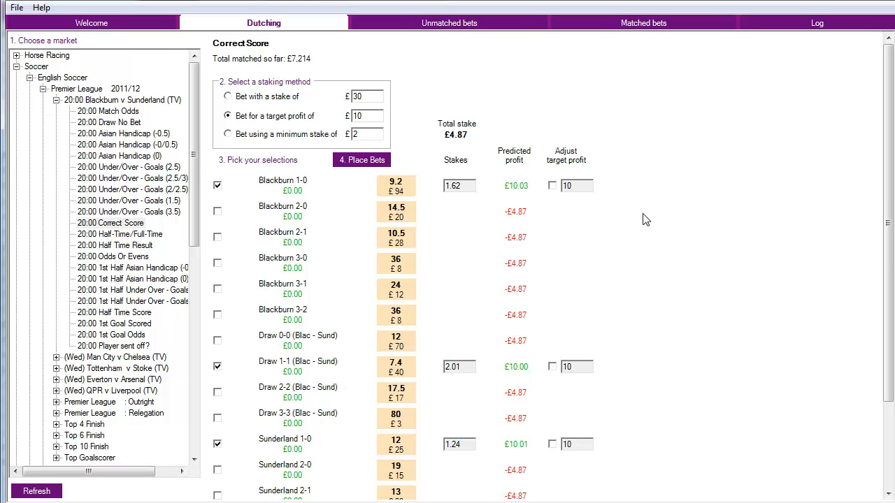
{"action": "mouse_move", "coordinate": [500, 451]}
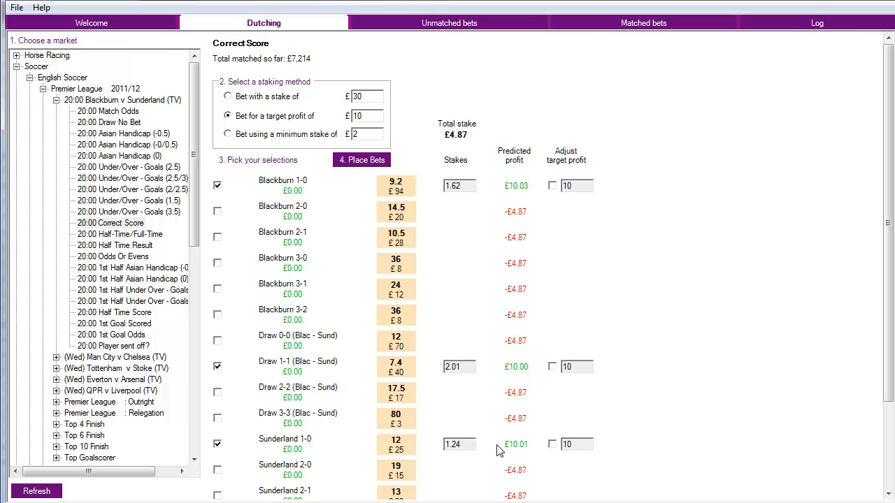
{"action": "mouse_move", "coordinate": [659, 296]}
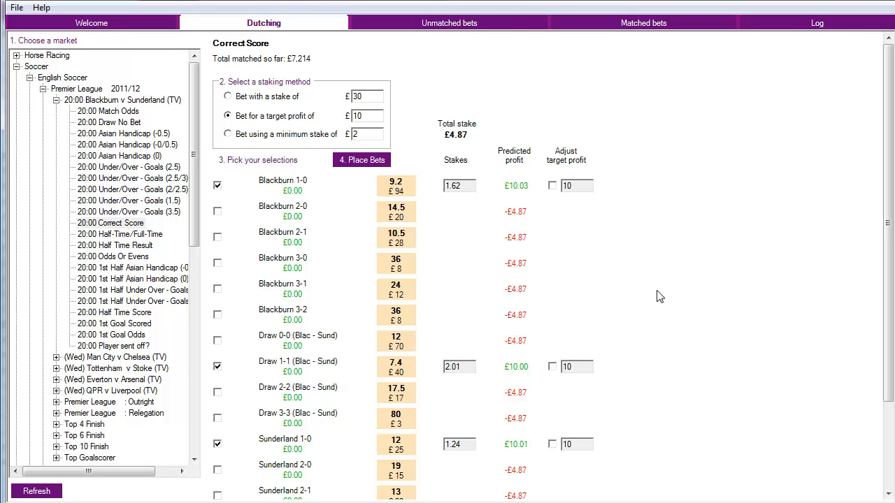
{"action": "mouse_move", "coordinate": [643, 261]}
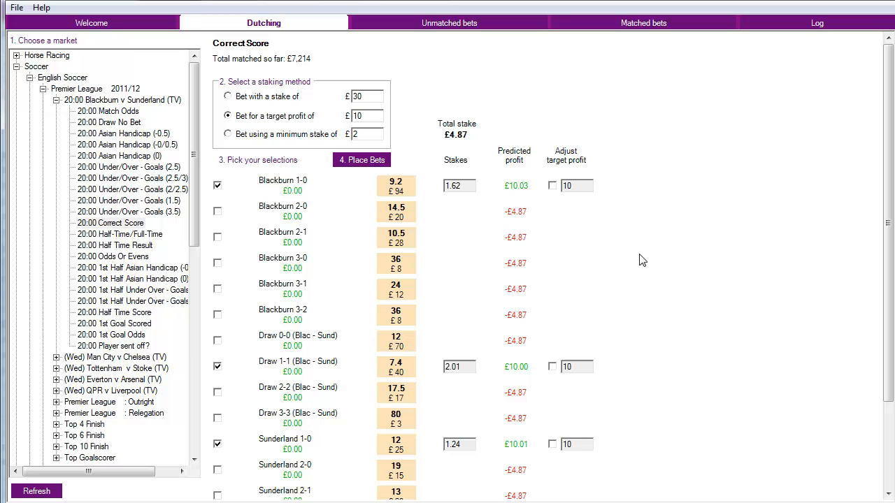
{"action": "mouse_move", "coordinate": [639, 249]}
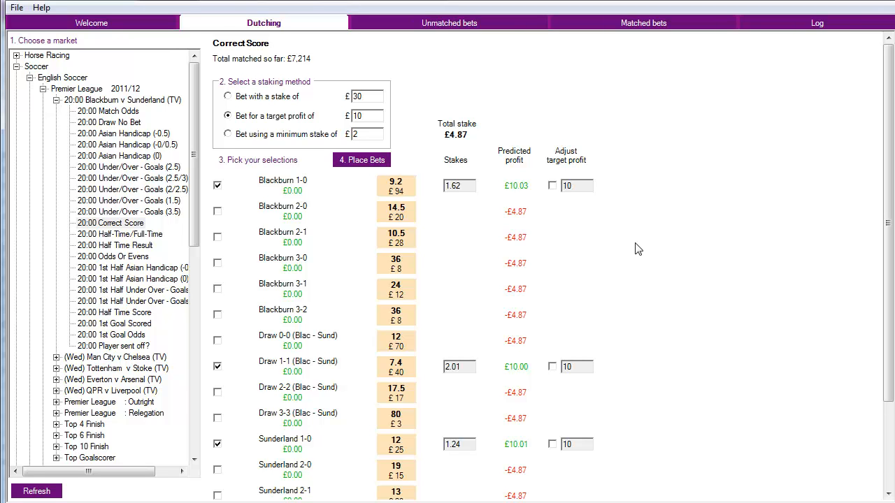
{"action": "mouse_move", "coordinate": [376, 303]}
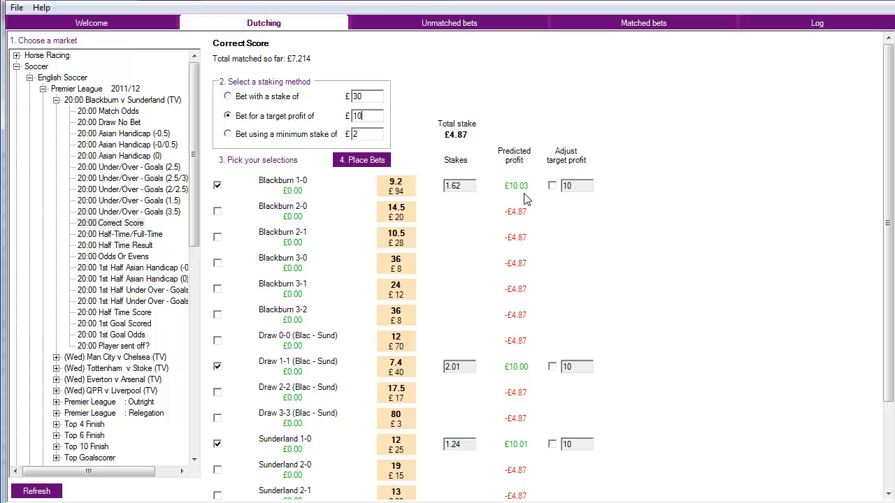
{"action": "mouse_move", "coordinate": [427, 287]}
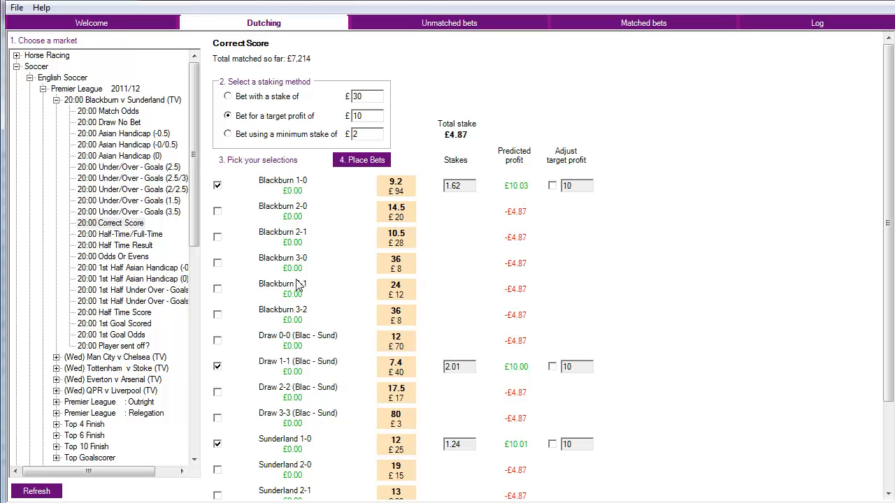
{"action": "left_click", "coordinate": [218, 237]}
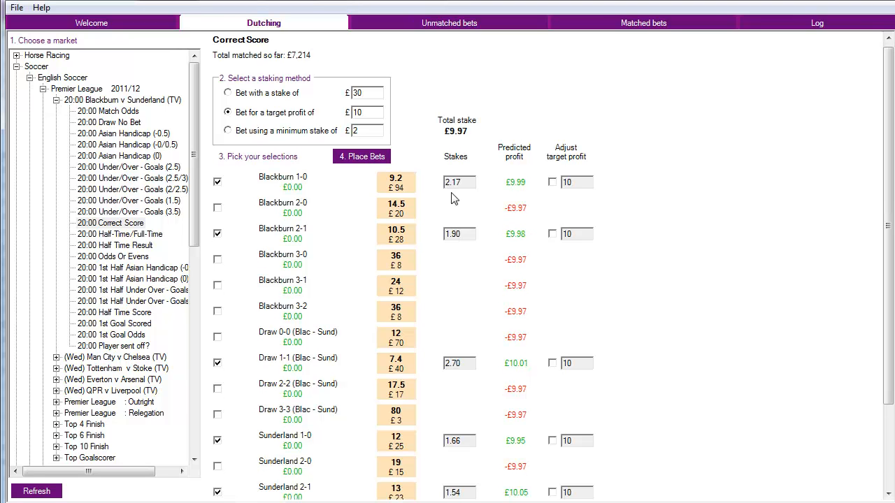
{"action": "mouse_move", "coordinate": [487, 83]}
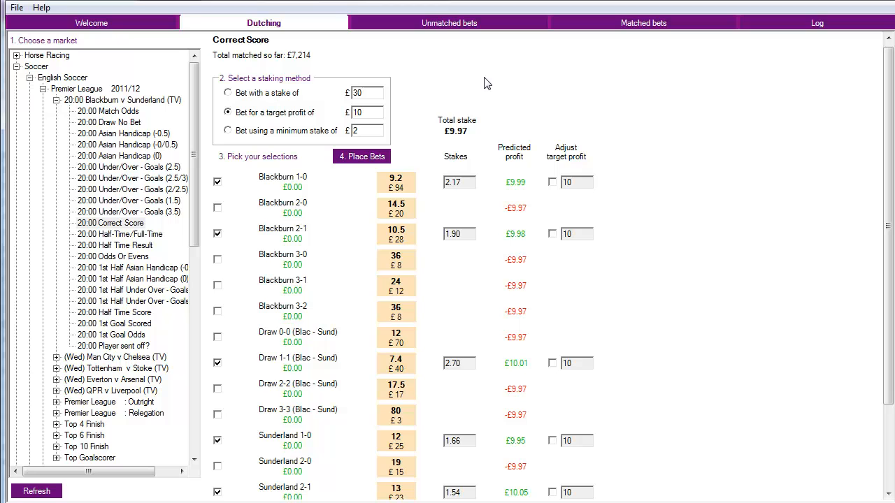
{"action": "mouse_move", "coordinate": [455, 123]}
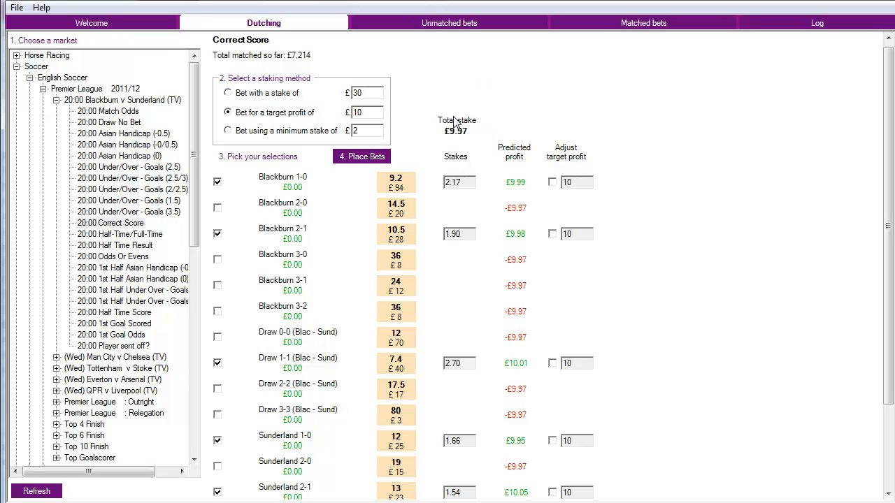
{"action": "mouse_move", "coordinate": [865, 98]}
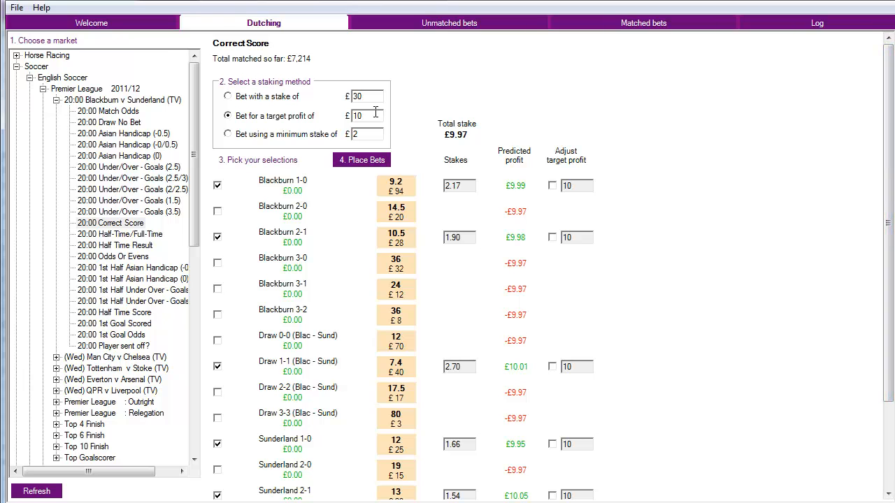
{"action": "mouse_move", "coordinate": [376, 116]}
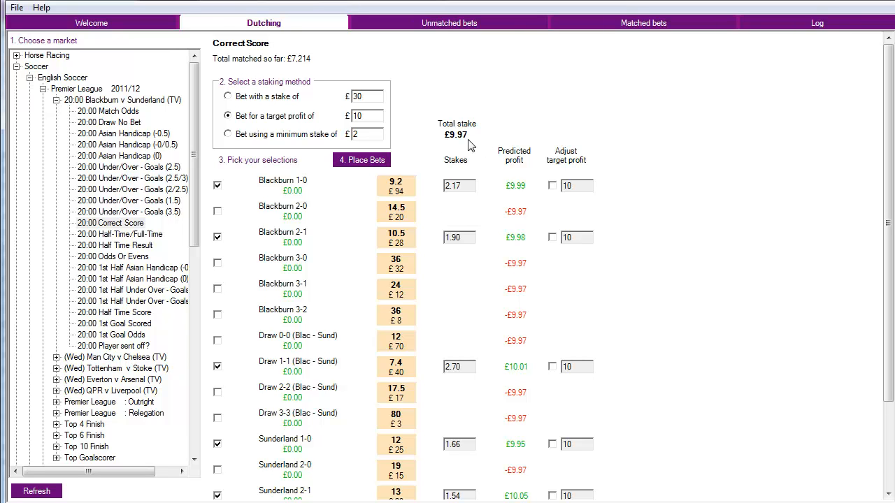
{"action": "left_click", "coordinate": [363, 115]}
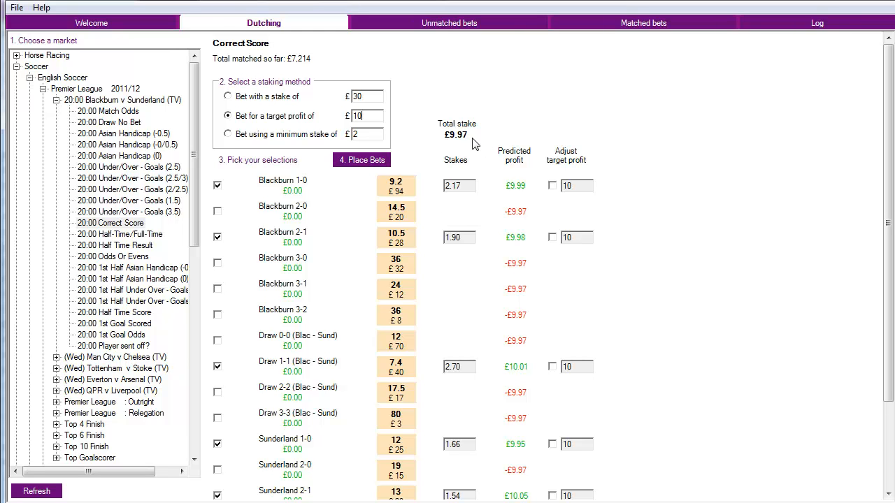
{"action": "mouse_move", "coordinate": [554, 226]}
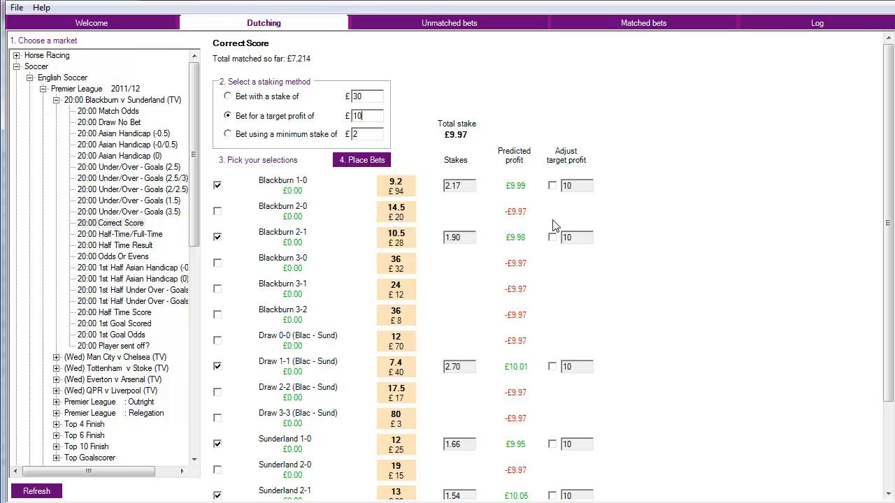
{"action": "mouse_move", "coordinate": [637, 305]}
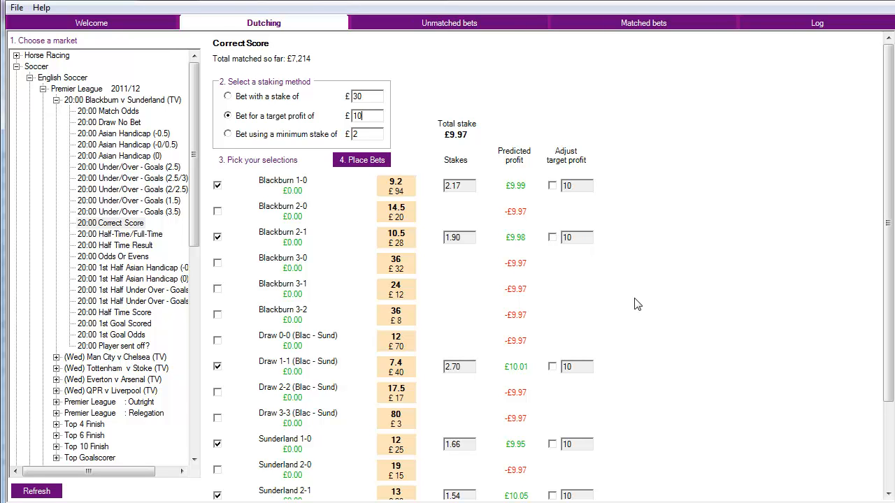
{"action": "mouse_move", "coordinate": [409, 222]}
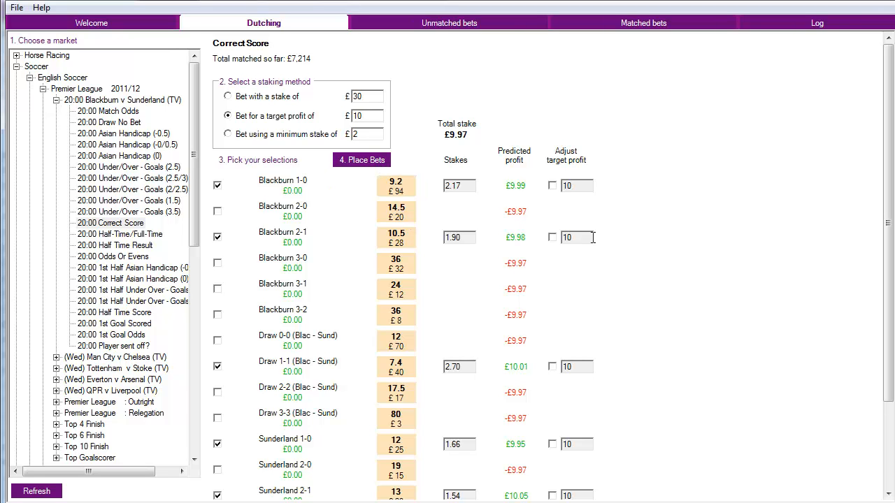
{"action": "mouse_move", "coordinate": [311, 482]}
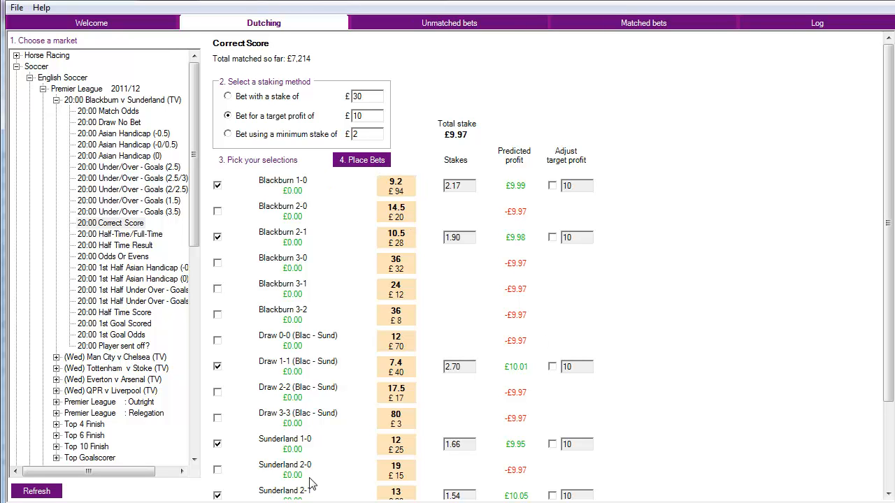
{"action": "mouse_move", "coordinate": [240, 369]}
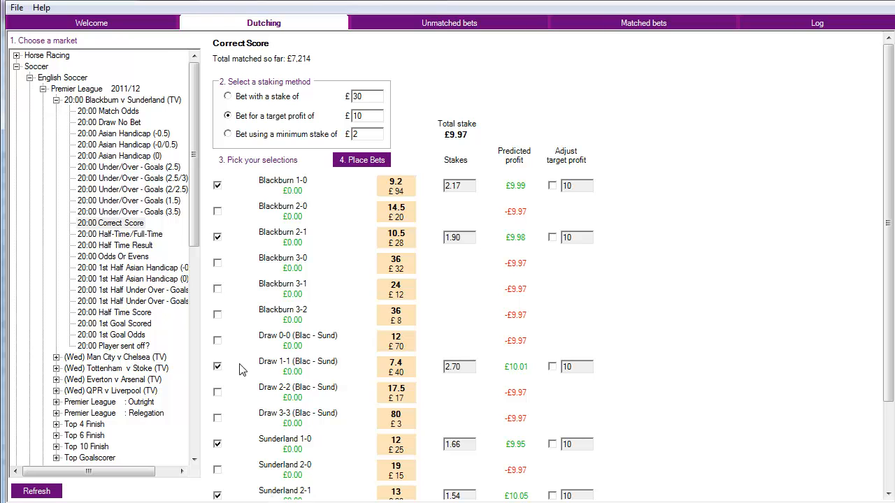
{"action": "mouse_move", "coordinate": [791, 211]}
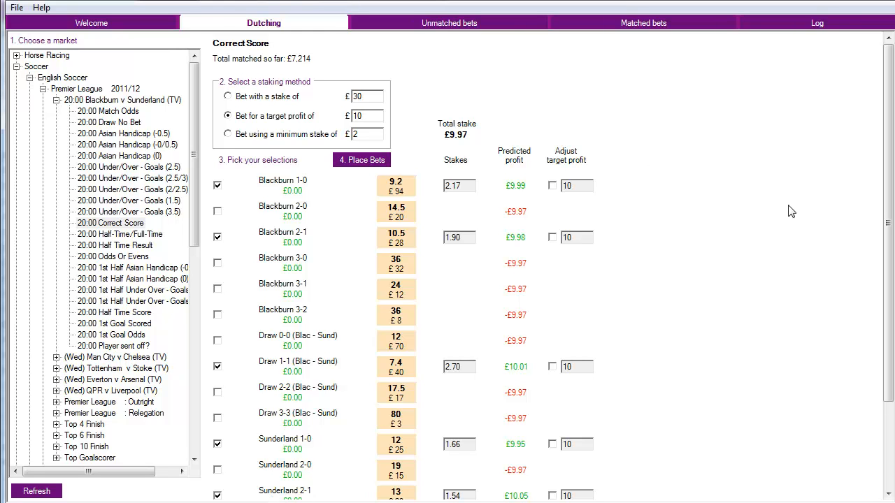
{"action": "left_click", "coordinate": [364, 115]}
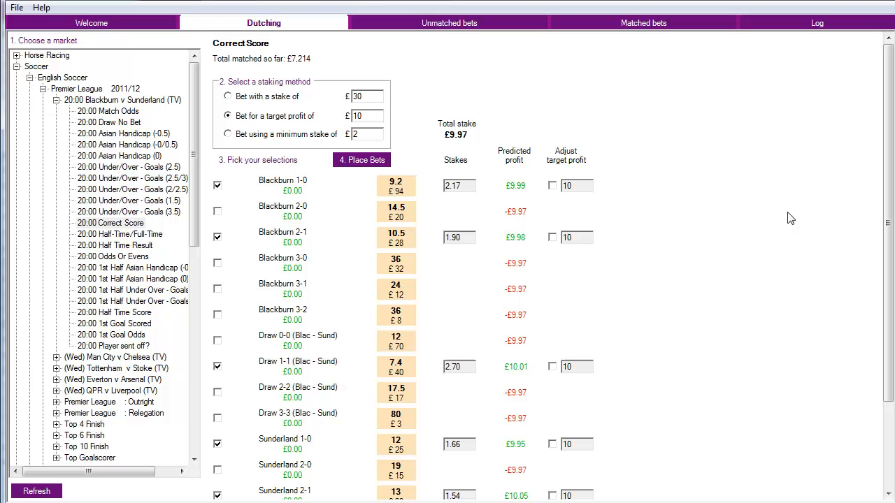
{"action": "mouse_move", "coordinate": [717, 297]}
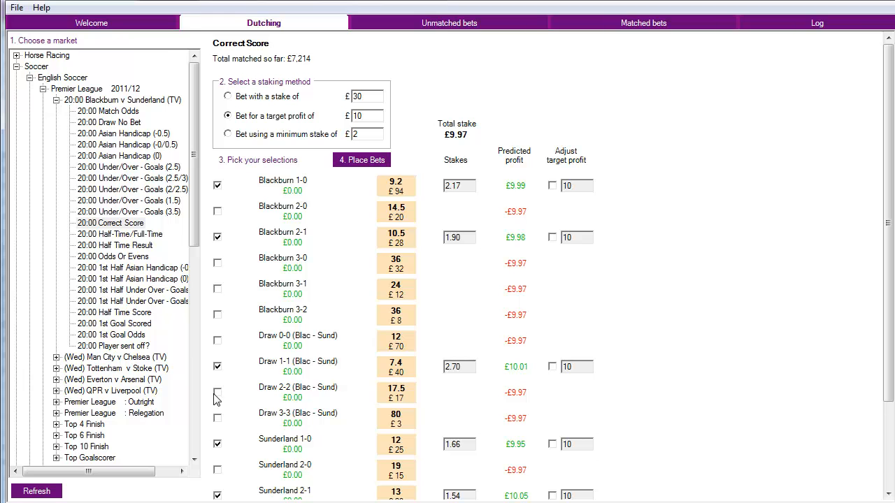
- Add Draw 2-2 with its own £0 target profit, raising total stake to £11.25
{"action": "left_click", "coordinate": [365, 115]}
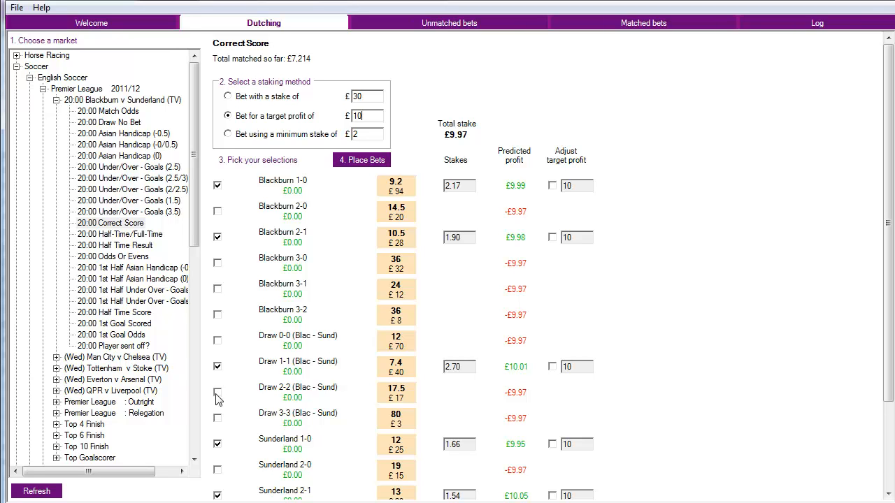
{"action": "left_click", "coordinate": [218, 391]}
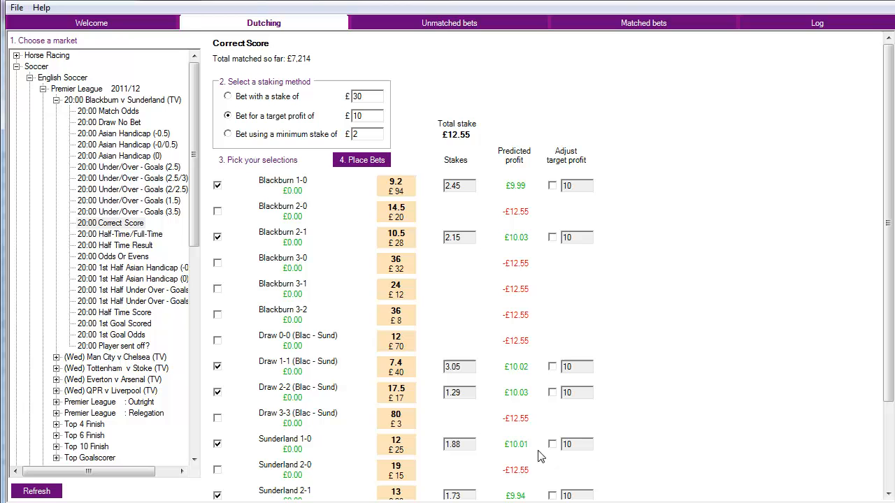
{"action": "mouse_move", "coordinate": [521, 400]}
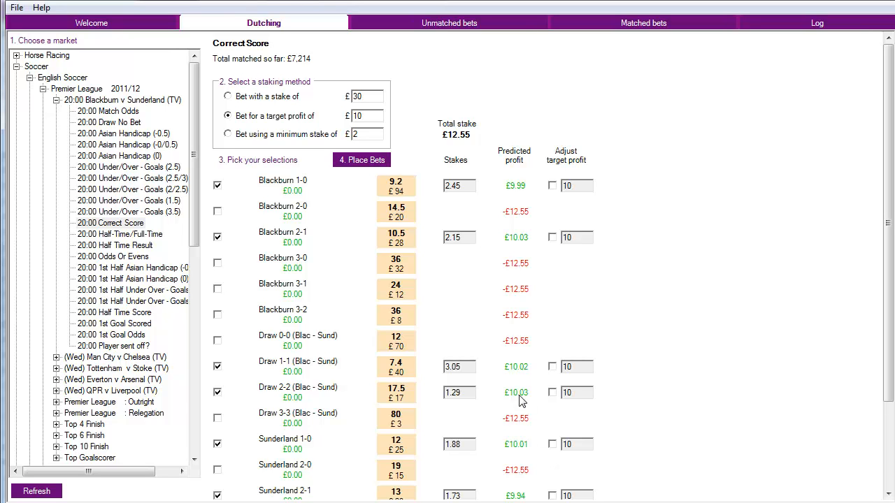
{"action": "mouse_move", "coordinate": [546, 395]}
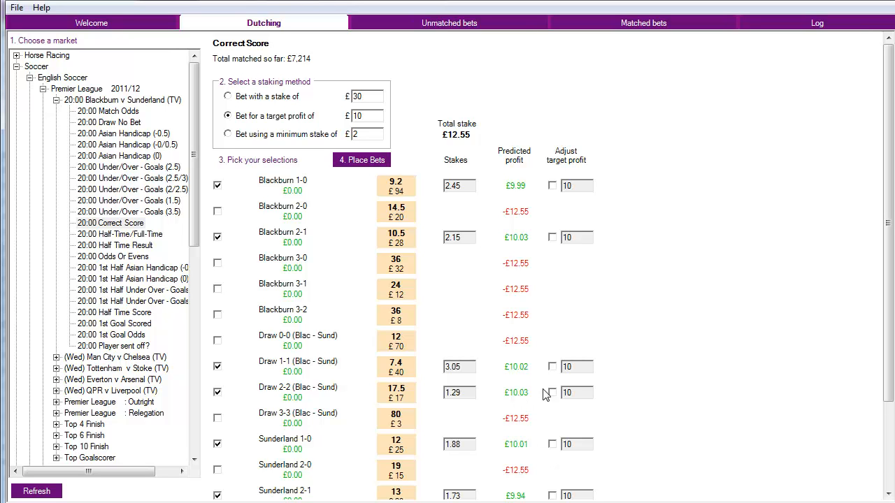
{"action": "left_click", "coordinate": [551, 393]}
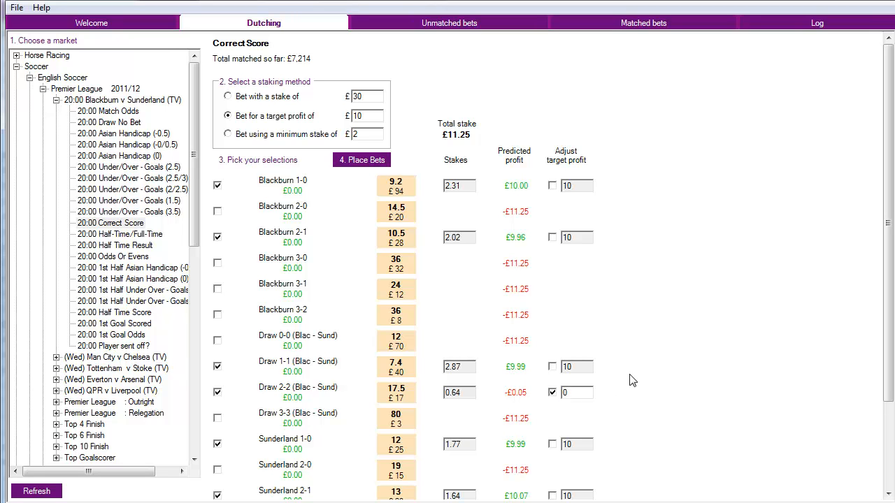
{"action": "mouse_move", "coordinate": [572, 235]}
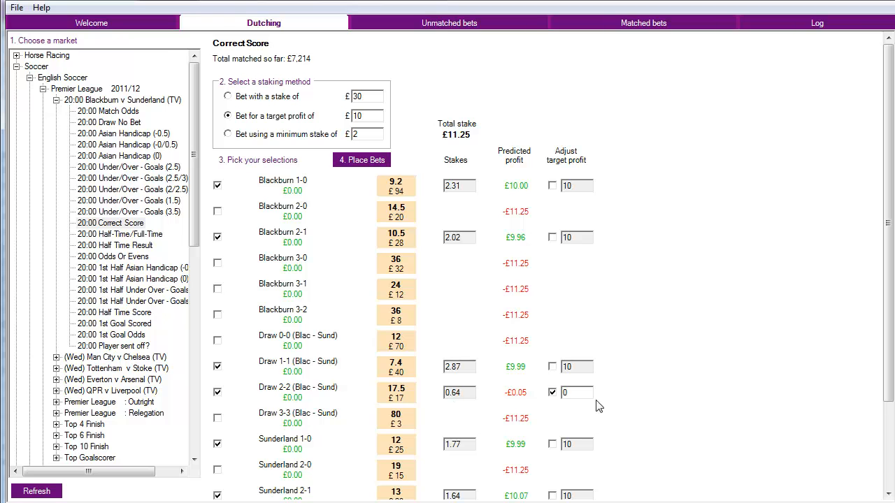
{"action": "mouse_move", "coordinate": [525, 409]}
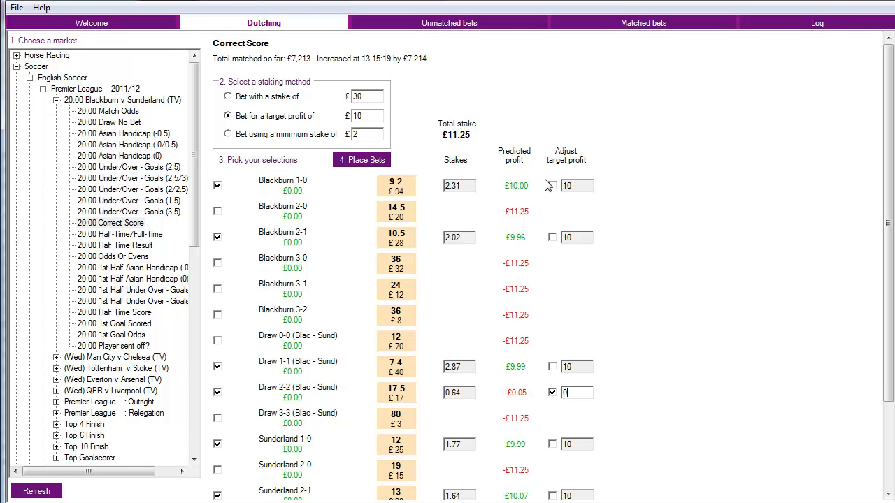
{"action": "mouse_move", "coordinate": [549, 190]}
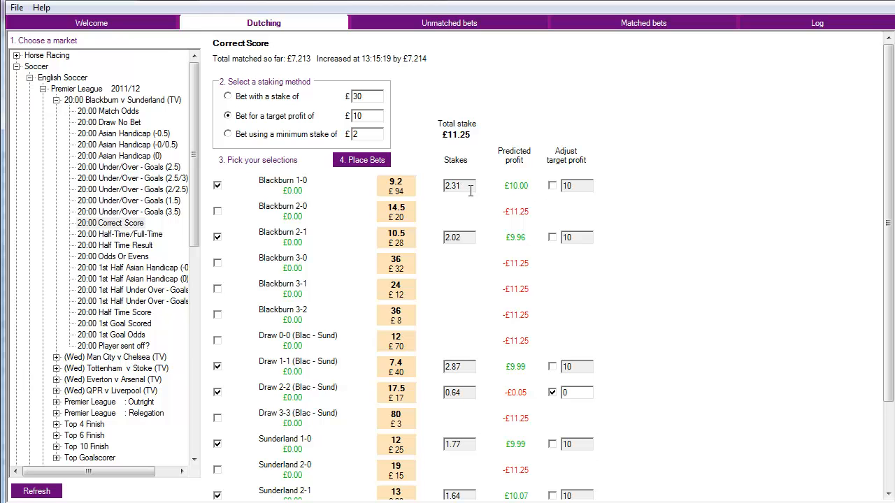
{"action": "mouse_move", "coordinate": [294, 252]}
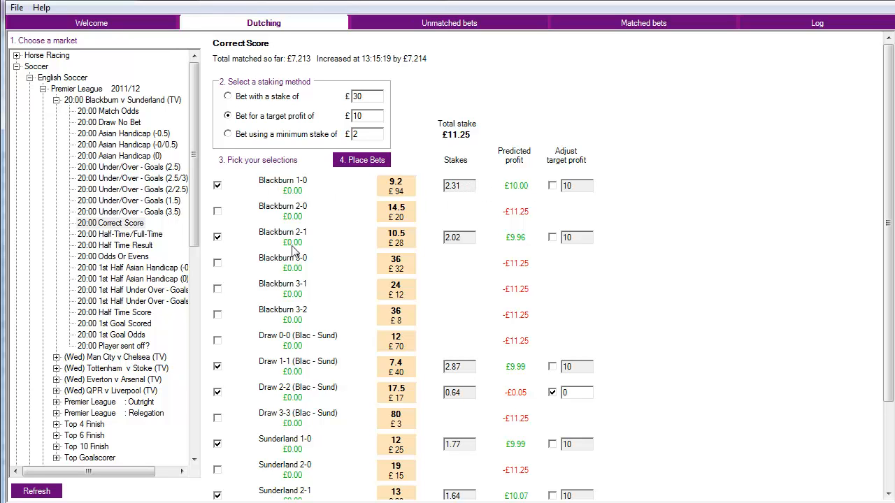
{"action": "mouse_move", "coordinate": [283, 442]}
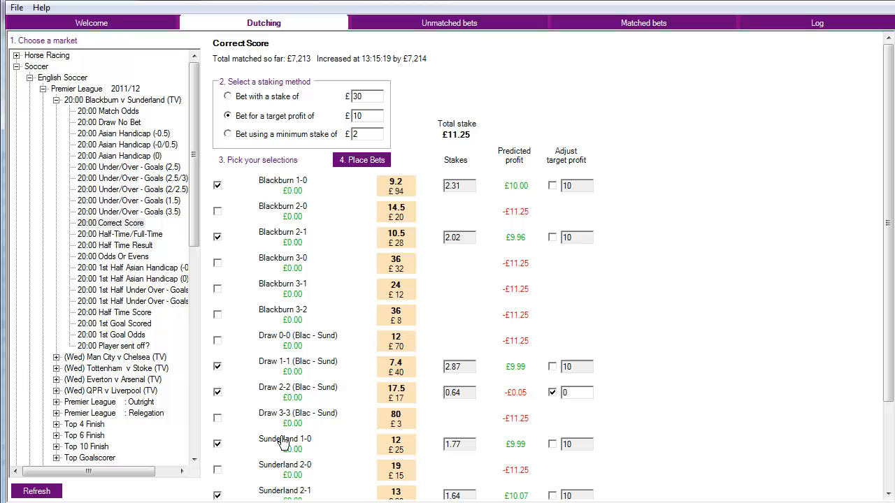
{"action": "mouse_move", "coordinate": [690, 319]}
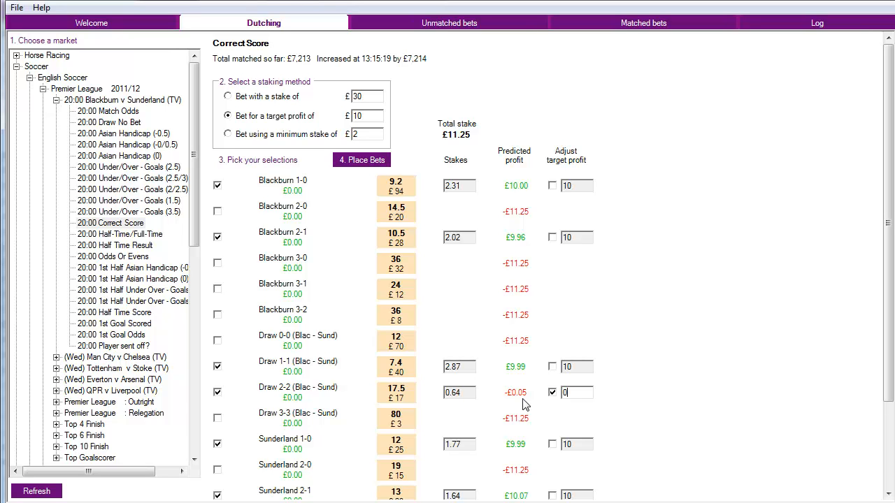
{"action": "left_click", "coordinate": [574, 392]}
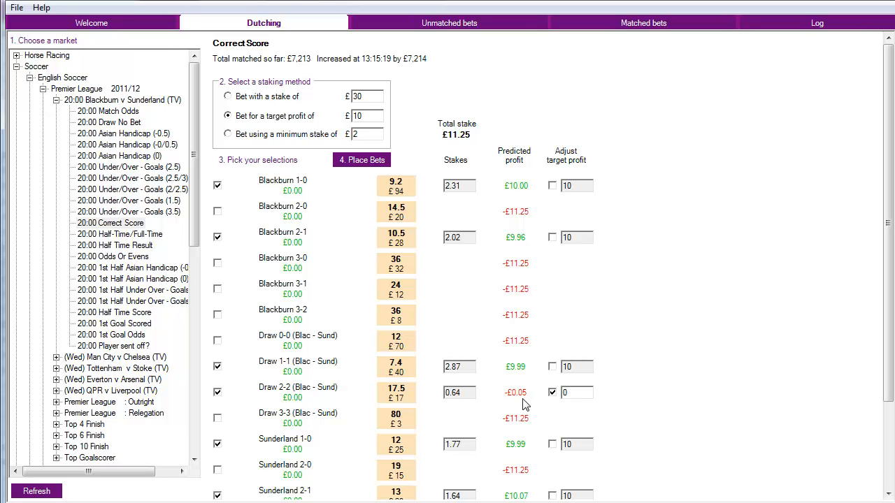
{"action": "mouse_move", "coordinate": [364, 223]}
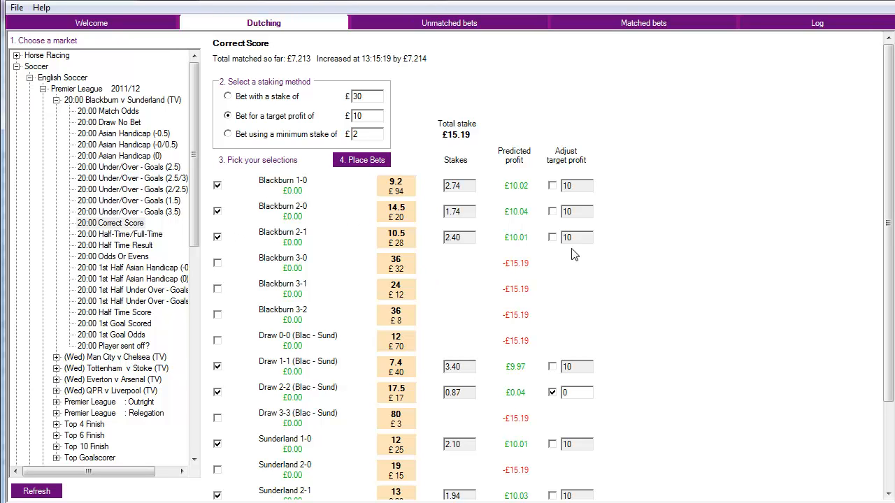
- Give Blackburn 2-0 and Sunderland 2-0 zero target profits, totalling £15.52 stake
{"action": "left_click", "coordinate": [552, 211]}
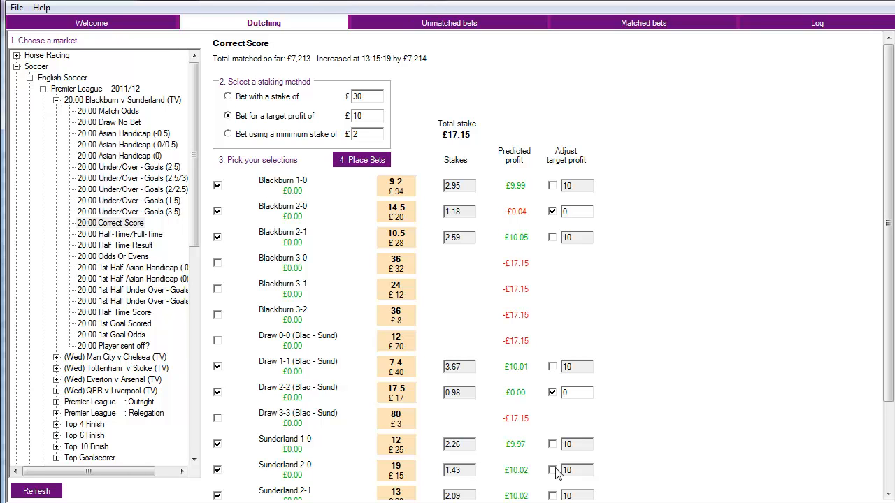
{"action": "left_click", "coordinate": [552, 471]}
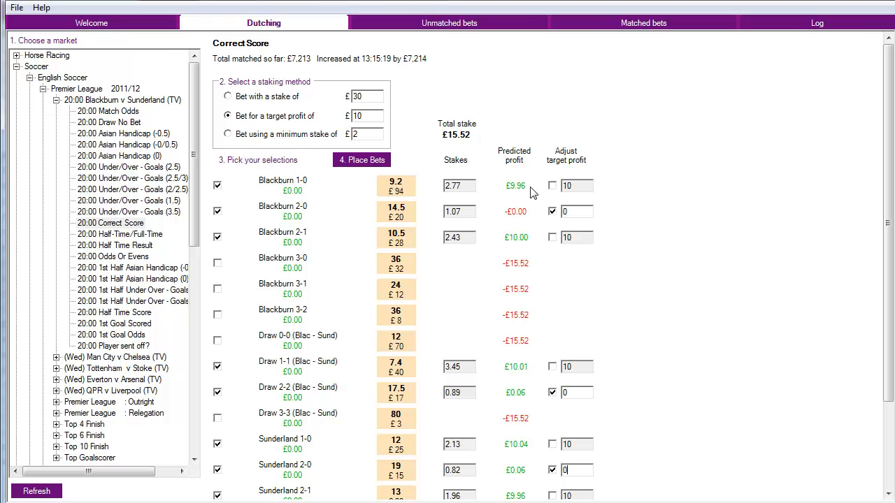
{"action": "mouse_move", "coordinate": [538, 364]}
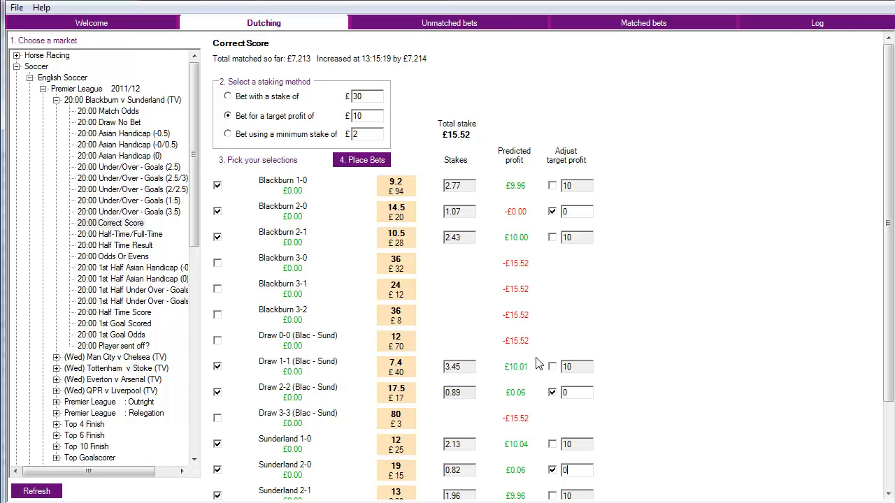
{"action": "mouse_move", "coordinate": [530, 404]}
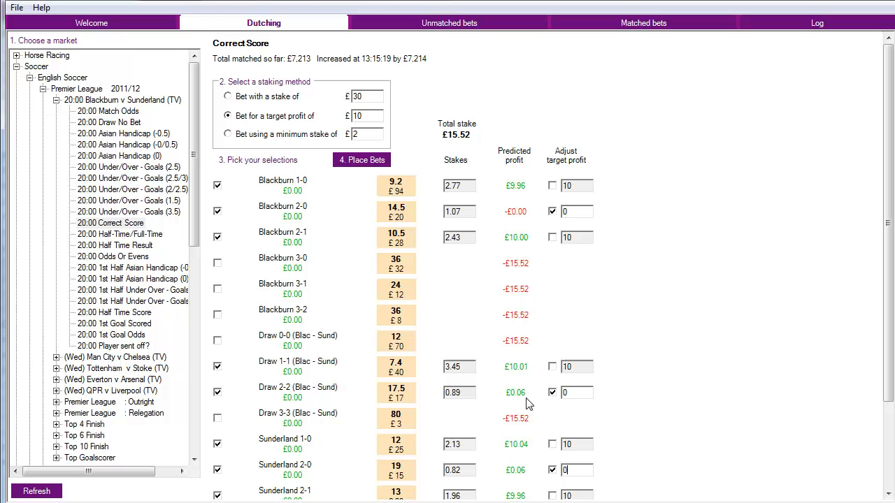
{"action": "mouse_move", "coordinate": [533, 405]}
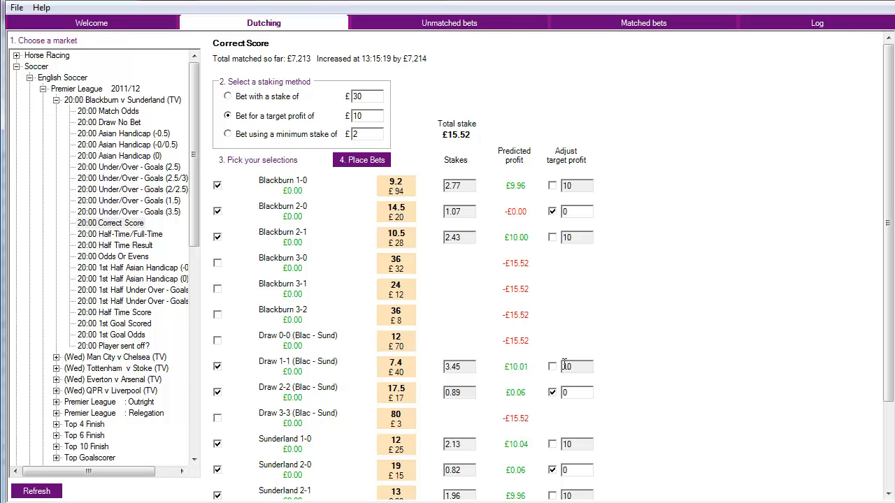
- Tick Blackburn 3-0 and give it an adjusted target profit of -10
{"action": "left_click", "coordinate": [217, 262]}
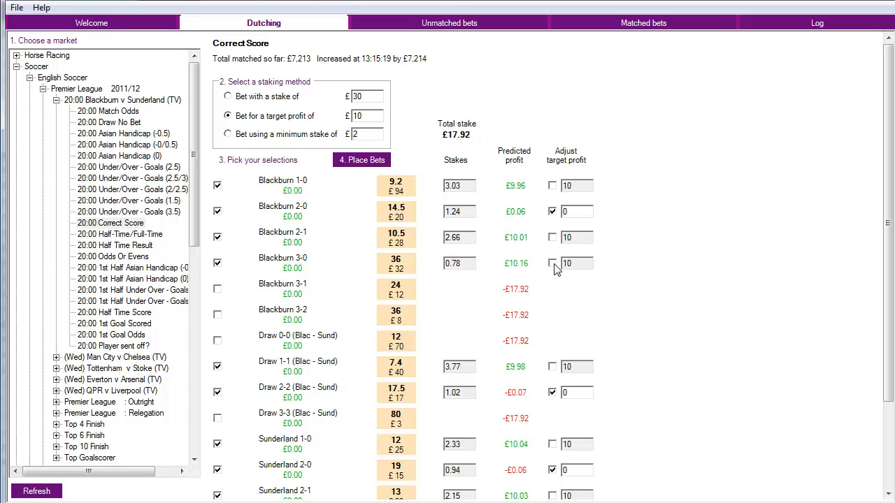
{"action": "left_click", "coordinate": [552, 263]}
{"action": "type", "text": "-10"}
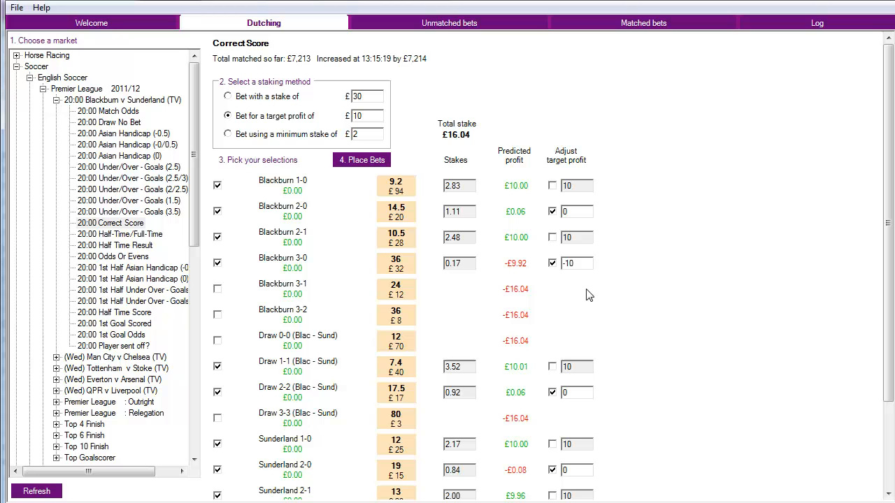
{"action": "left_click", "coordinate": [573, 263]}
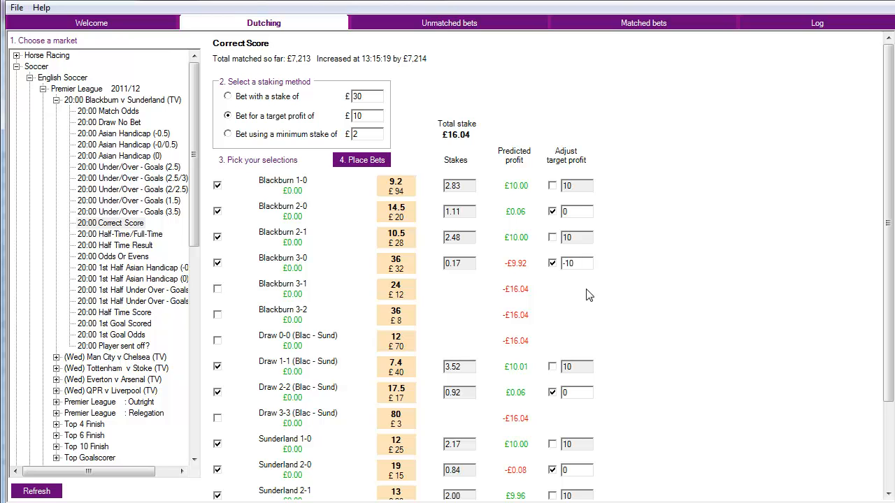
{"action": "left_click", "coordinate": [574, 263]}
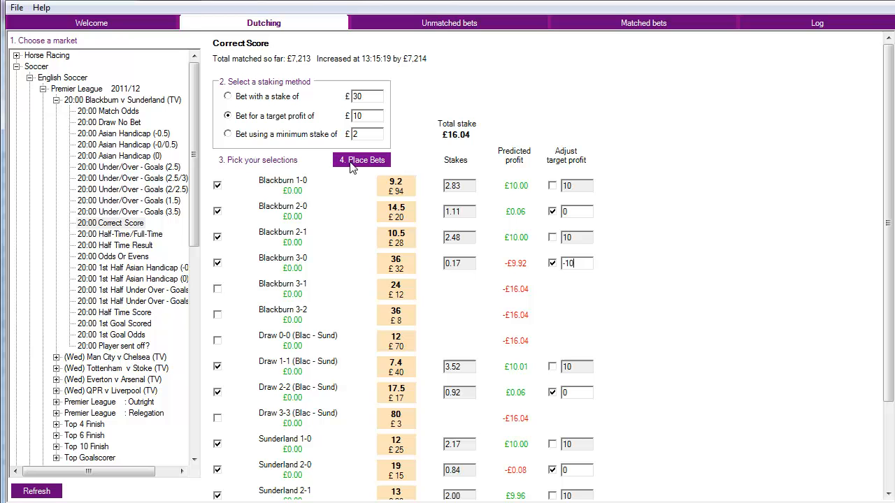
{"action": "mouse_move", "coordinate": [660, 311]}
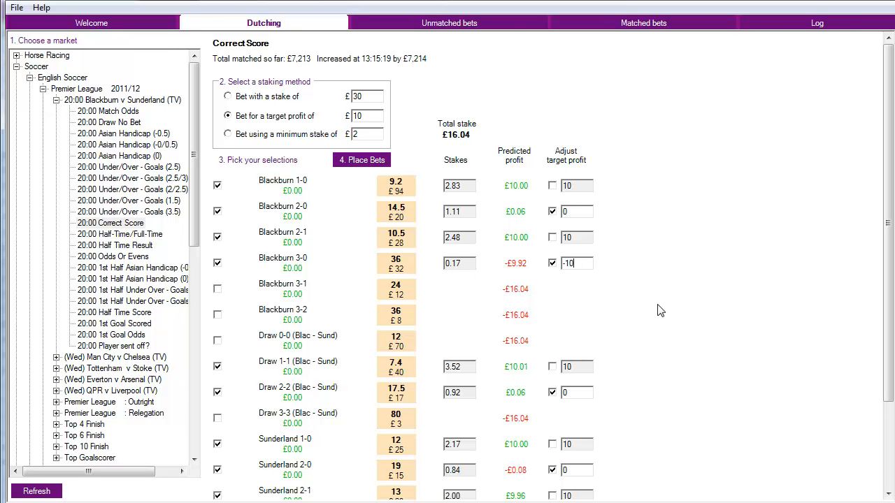
{"action": "mouse_move", "coordinate": [303, 480]}
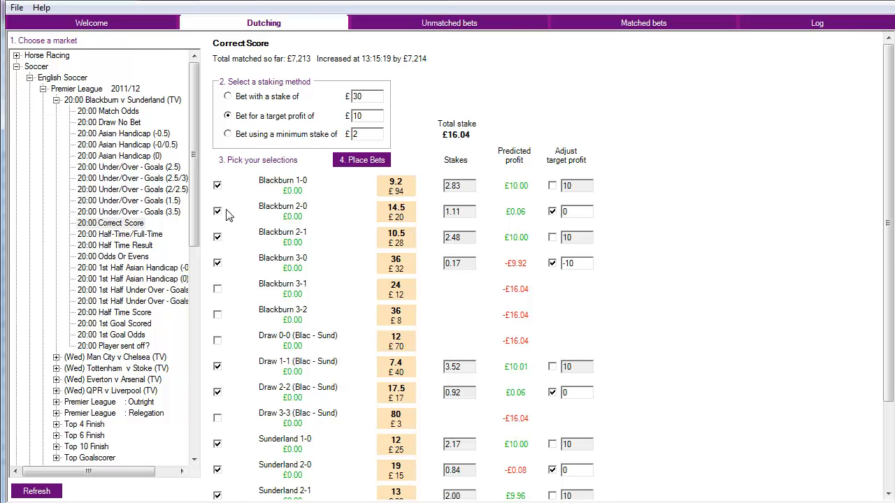
{"action": "mouse_move", "coordinate": [775, 293]}
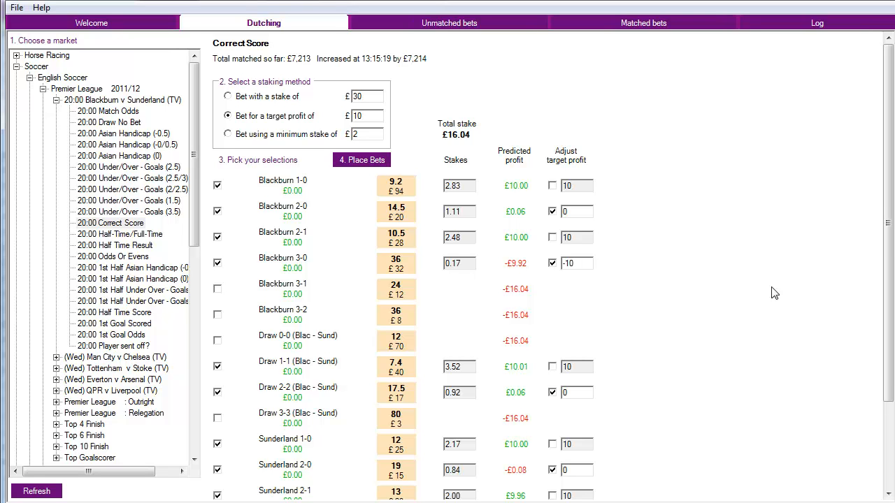
{"action": "left_click", "coordinate": [577, 263]}
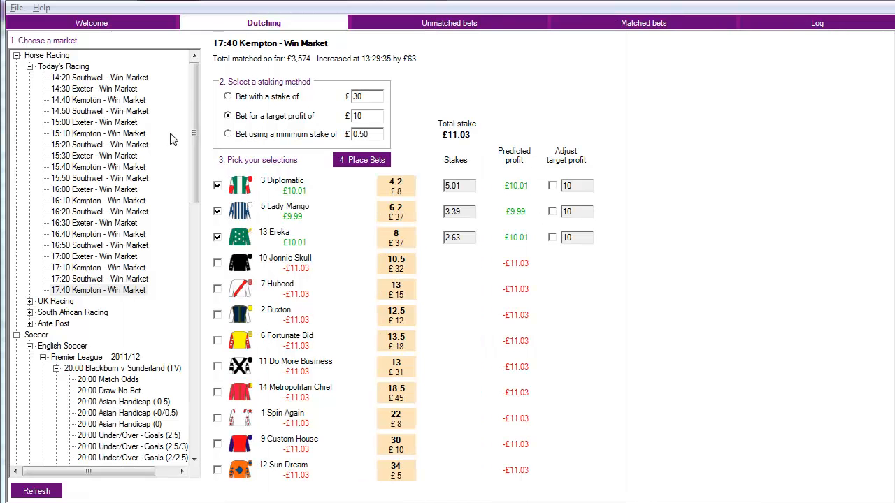
- Load the 20:00 Correct Score market and tick Blackburn 1-0, Draw 1-1, Sunderland 1-0
{"action": "scroll", "scroll_direction": "down", "scroll_amount": 3}
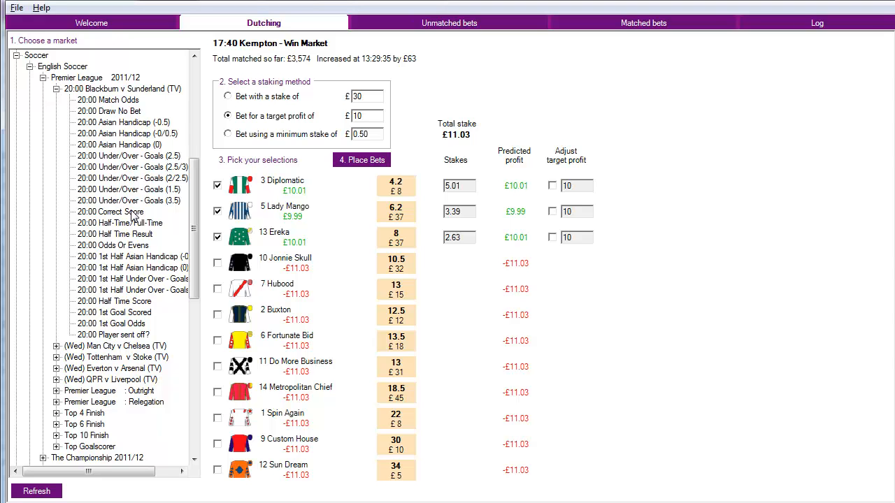
{"action": "left_click", "coordinate": [110, 212]}
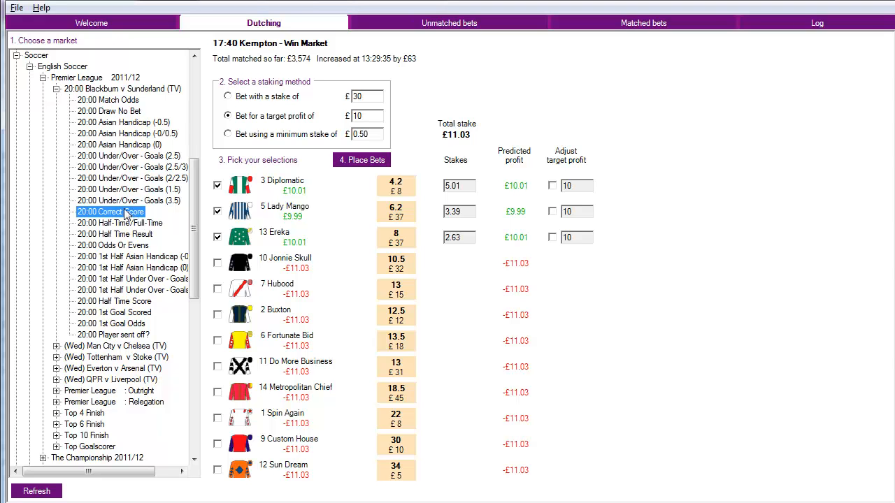
{"action": "left_click", "coordinate": [106, 212]}
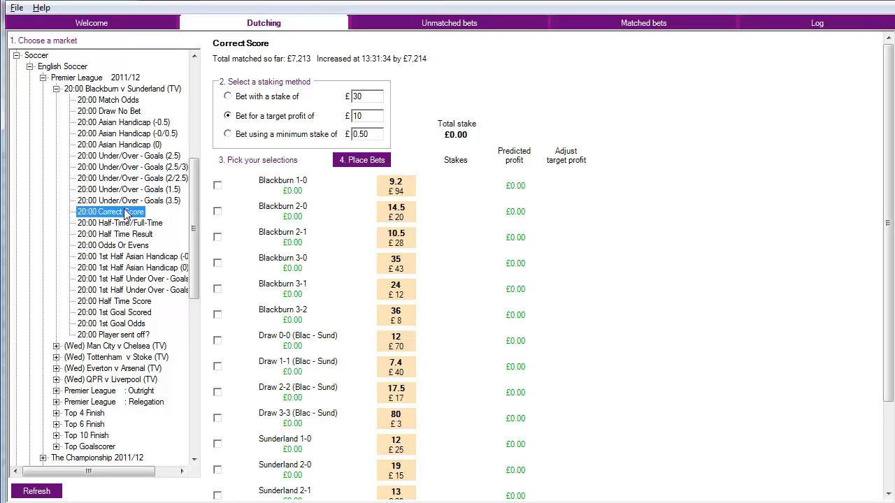
{"action": "left_click", "coordinate": [218, 185]}
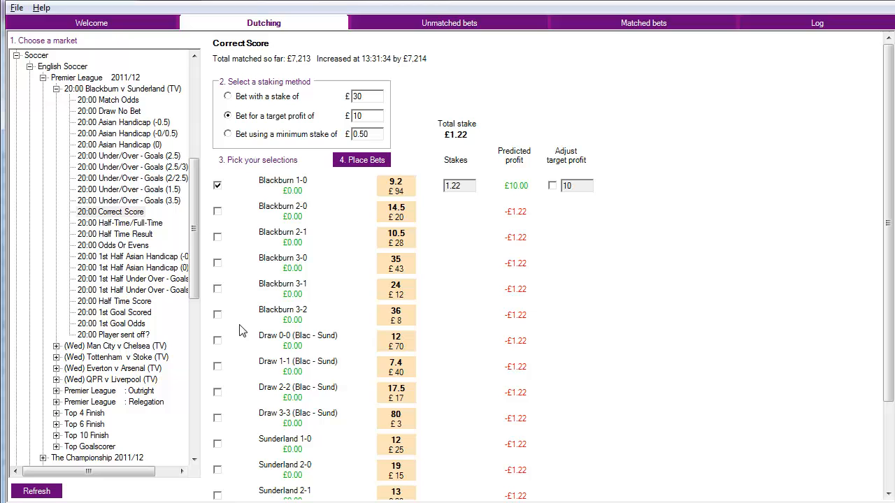
{"action": "left_click", "coordinate": [218, 366]}
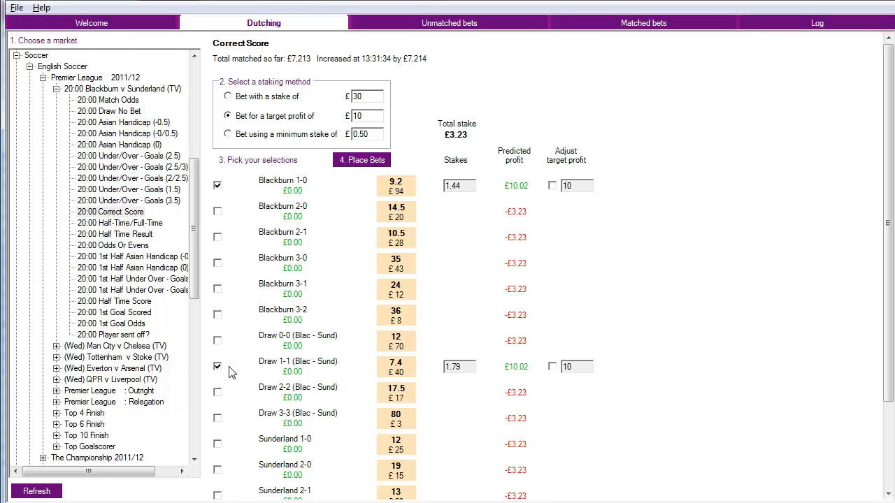
{"action": "left_click", "coordinate": [218, 443]}
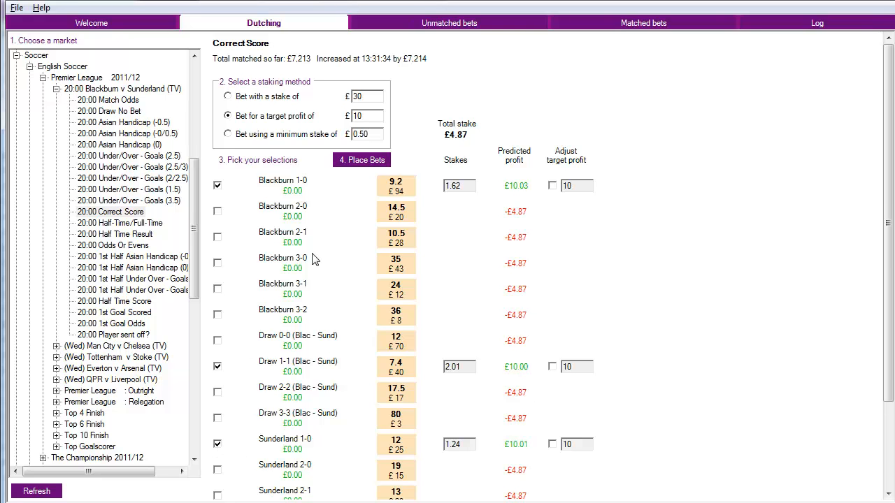
{"action": "mouse_move", "coordinate": [314, 285]}
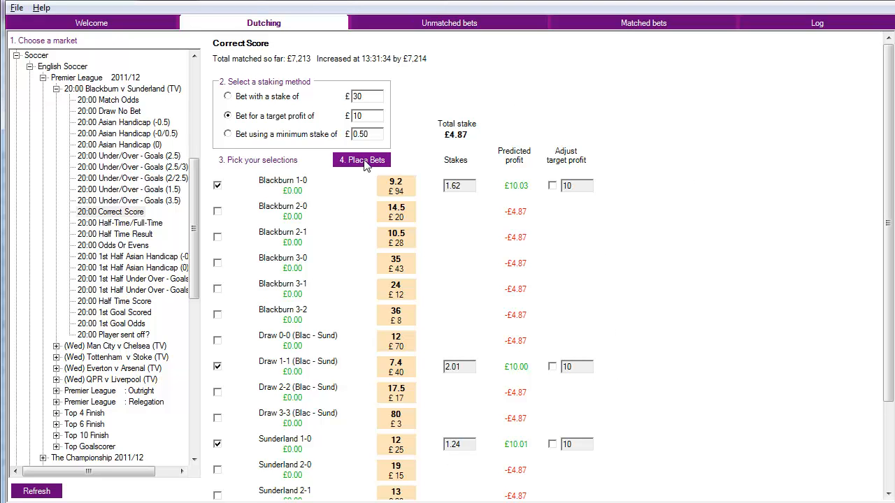
- Decline placing the three bets and add Draw 0-0 with a £0 target profit
{"action": "left_click", "coordinate": [361, 159]}
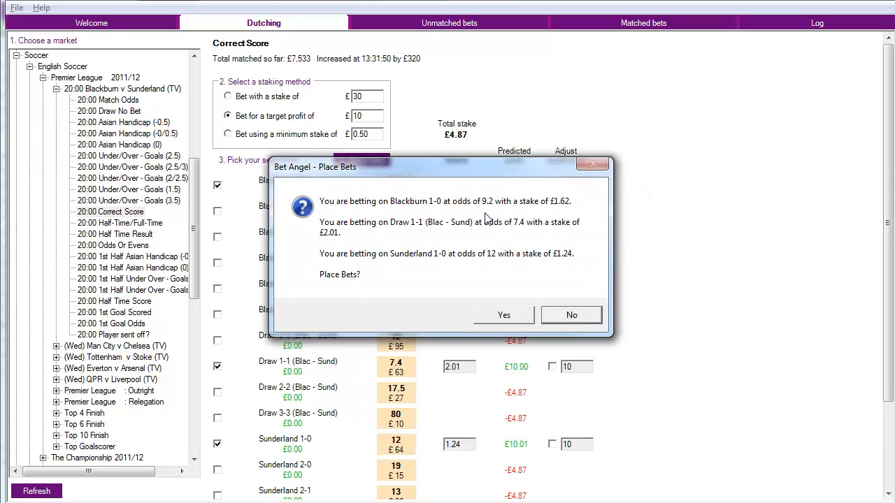
{"action": "mouse_move", "coordinate": [572, 315]}
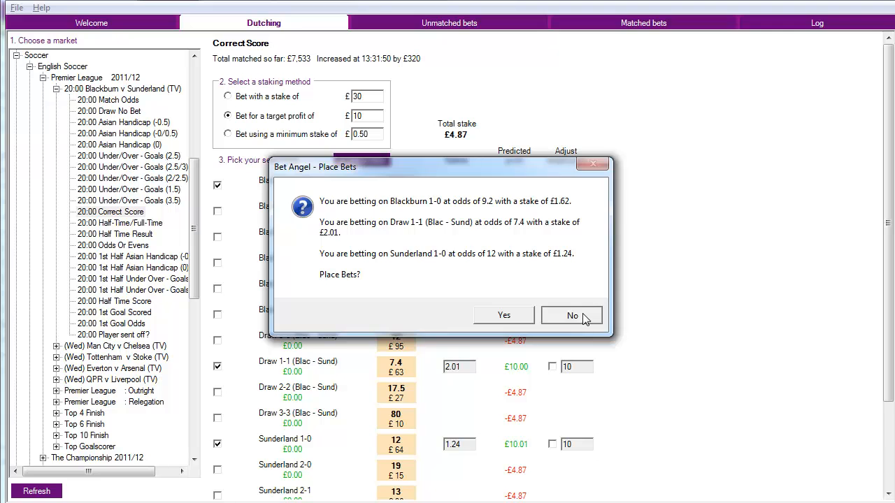
{"action": "left_click", "coordinate": [572, 316]}
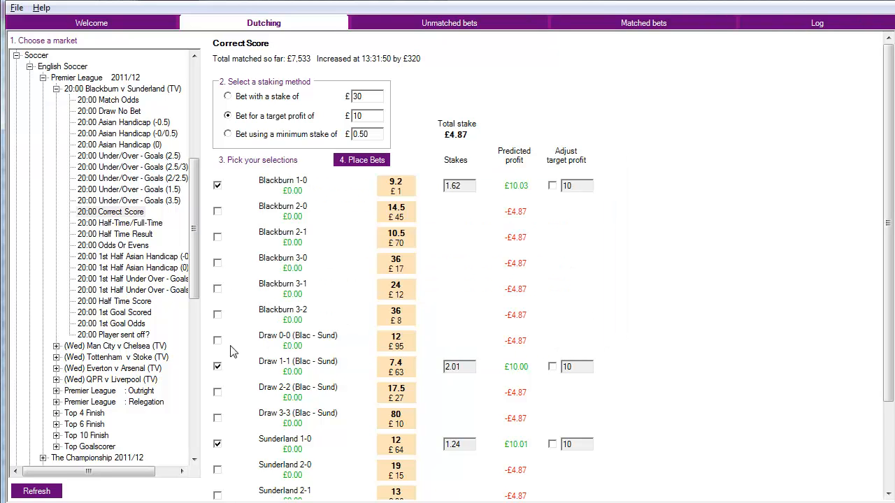
{"action": "left_click", "coordinate": [217, 340]}
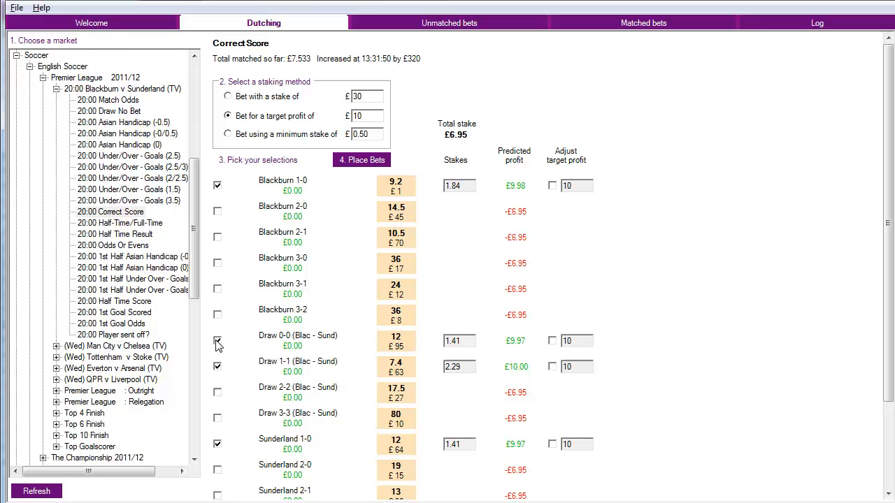
{"action": "left_click", "coordinate": [551, 341]}
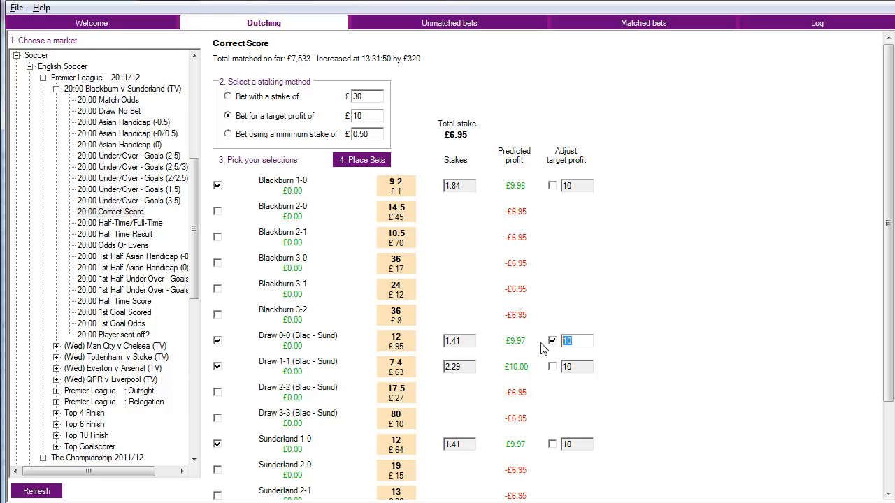
{"action": "type", "text": "0"}
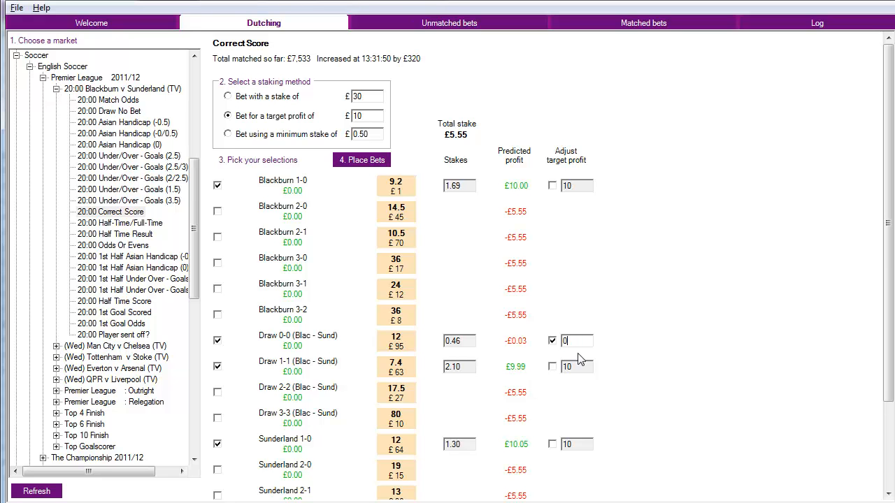
{"action": "mouse_move", "coordinate": [591, 364]}
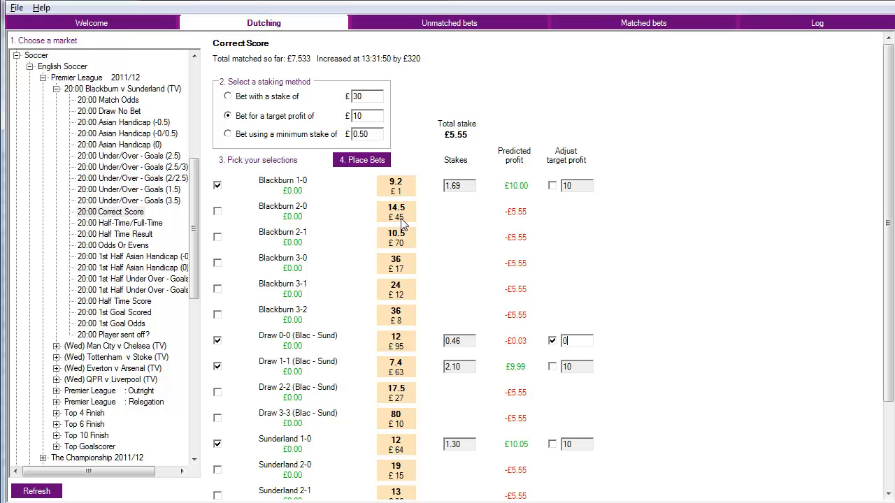
{"action": "mouse_move", "coordinate": [306, 393]}
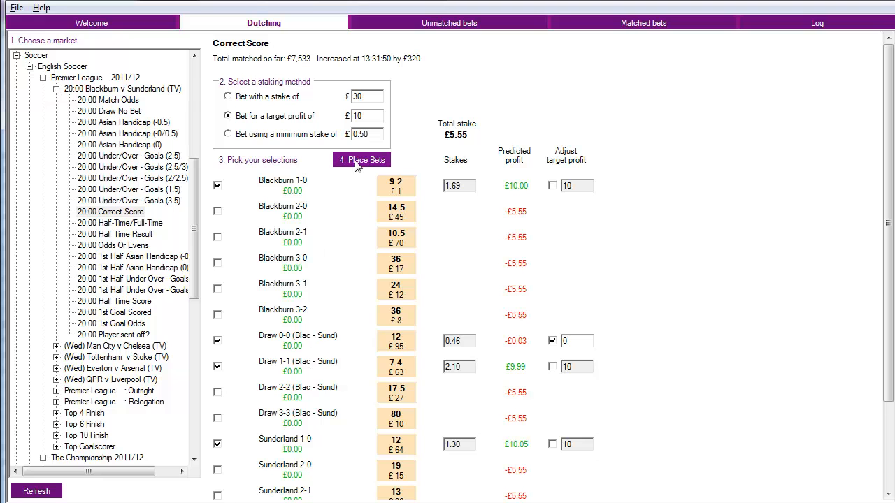
- Decline the £10-target bets and restake all four scores for an £11 target profit
{"action": "left_click", "coordinate": [362, 160]}
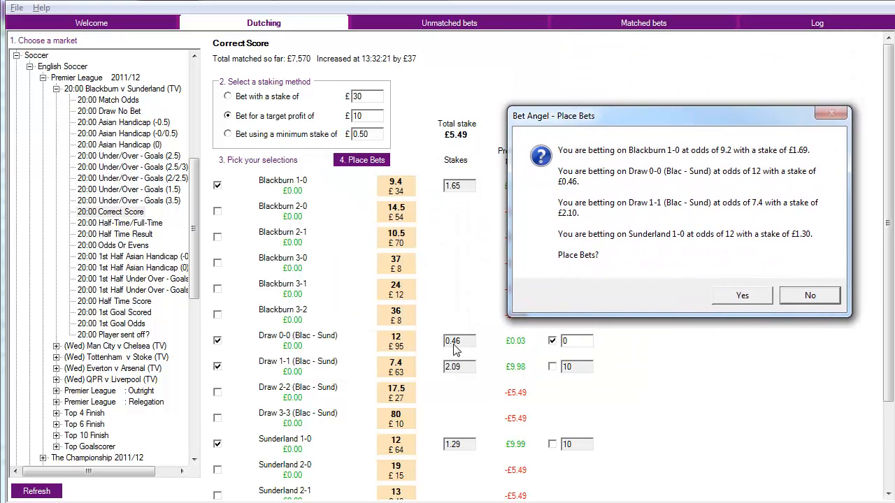
{"action": "mouse_move", "coordinate": [468, 351]}
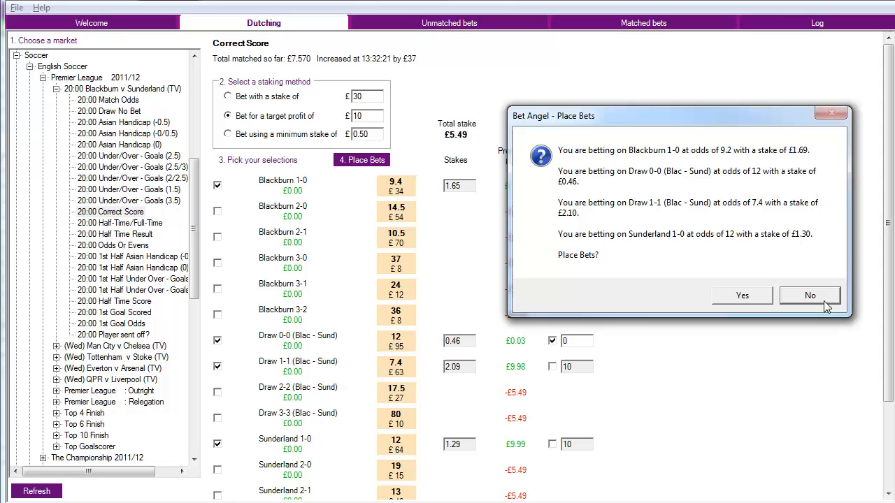
{"action": "left_click", "coordinate": [810, 295]}
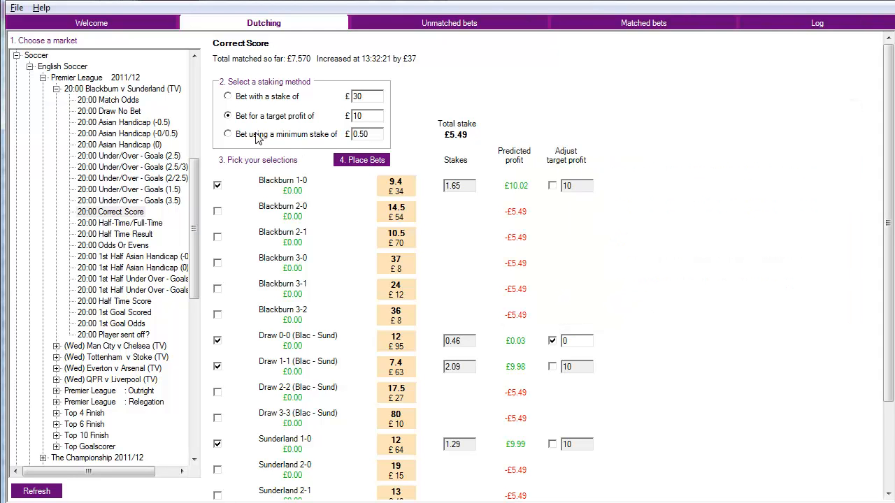
{"action": "left_click", "coordinate": [227, 134]}
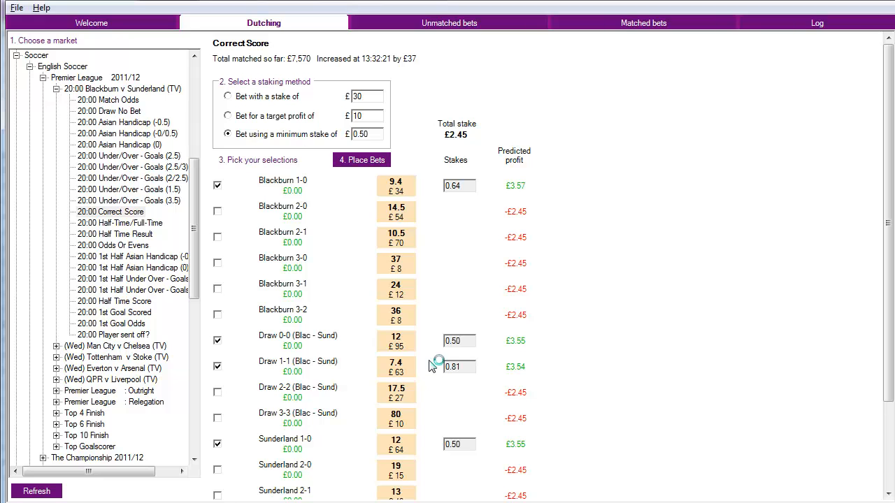
{"action": "mouse_move", "coordinate": [453, 243]}
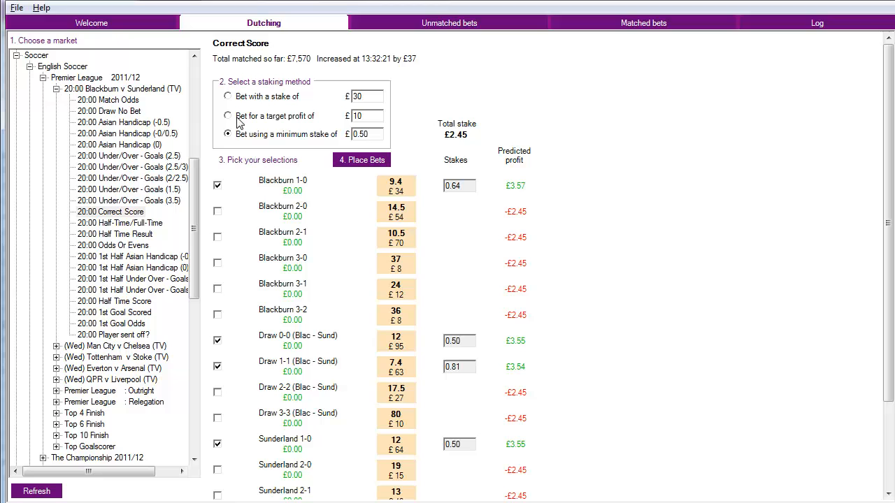
{"action": "left_click", "coordinate": [227, 116]}
{"action": "type", "text": "11"}
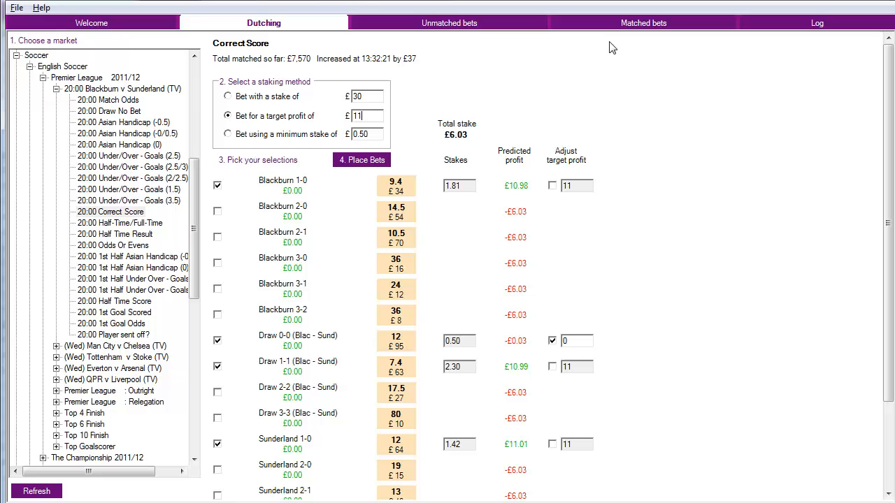
- Place the four dutched correct-score back bets and confirm them
{"action": "left_click", "coordinate": [361, 160]}
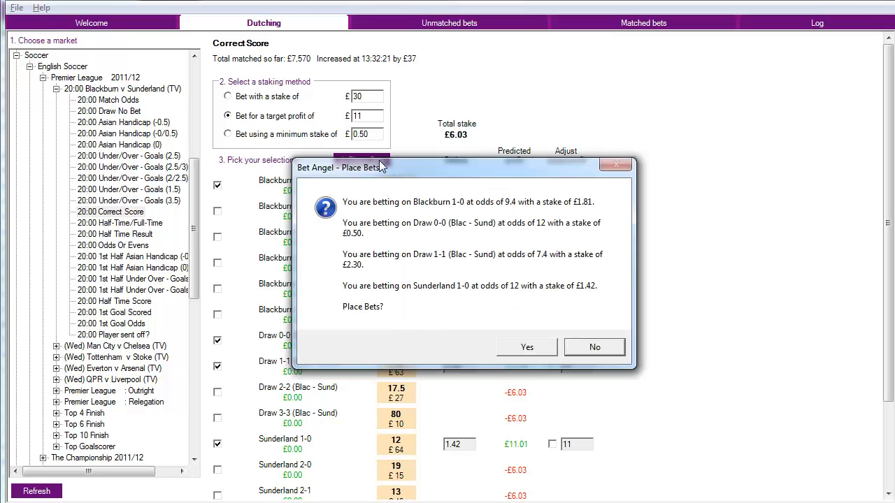
{"action": "mouse_move", "coordinate": [537, 360]}
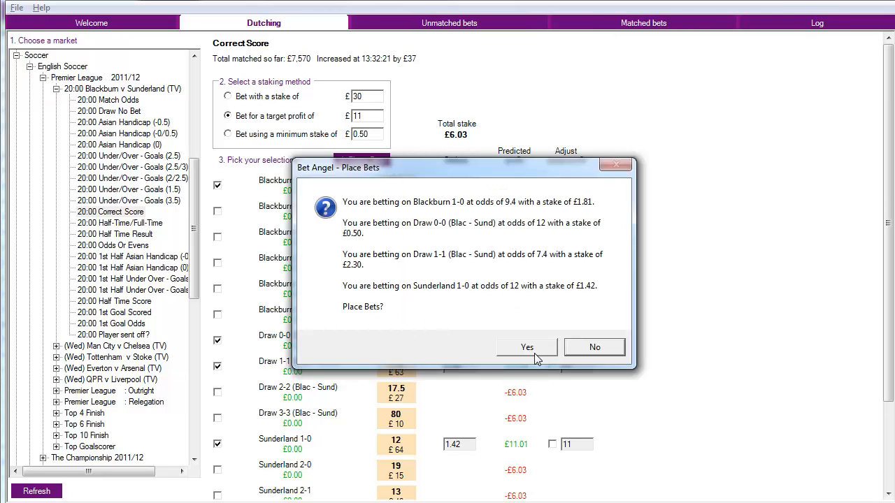
{"action": "mouse_move", "coordinate": [530, 355]}
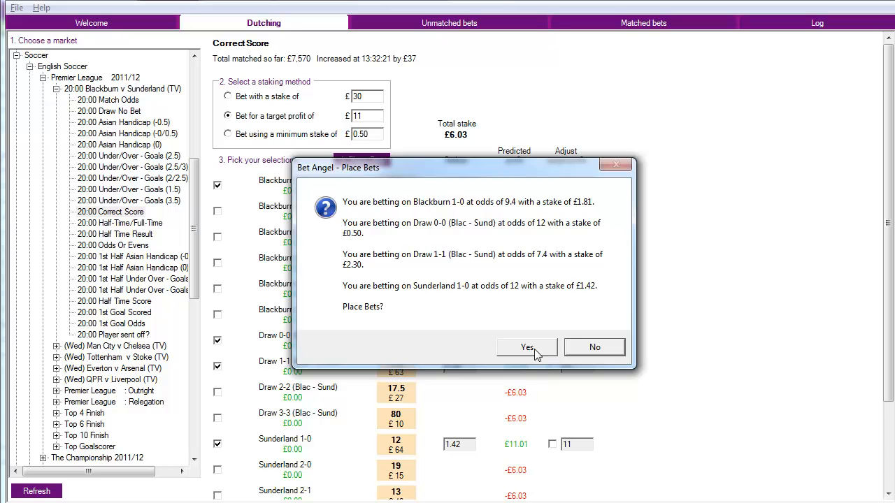
{"action": "left_click", "coordinate": [527, 348]}
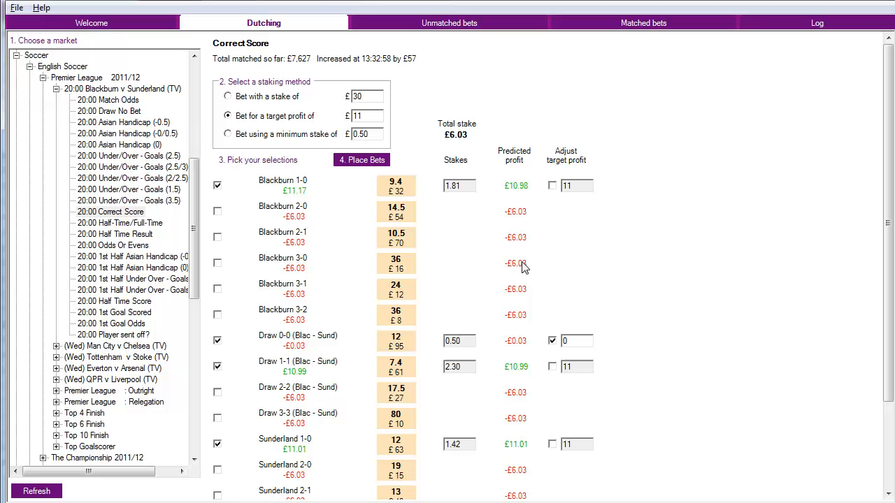
{"action": "mouse_move", "coordinate": [321, 198]}
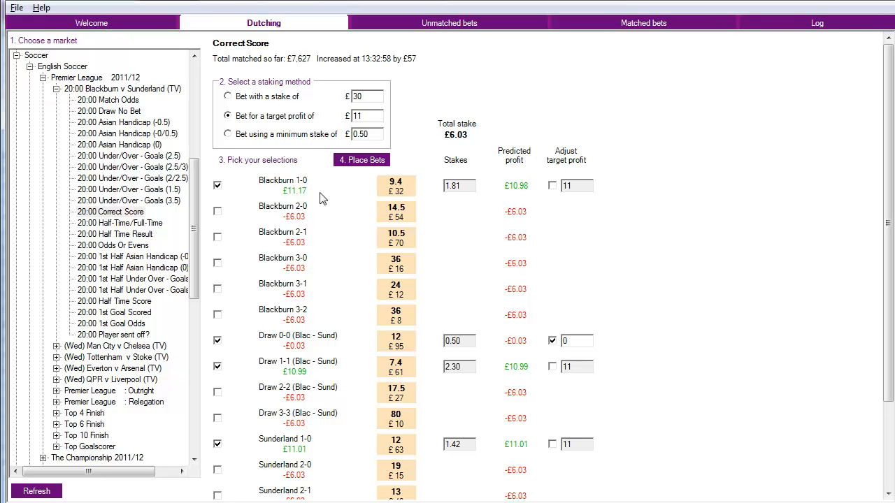
{"action": "mouse_move", "coordinate": [316, 197]}
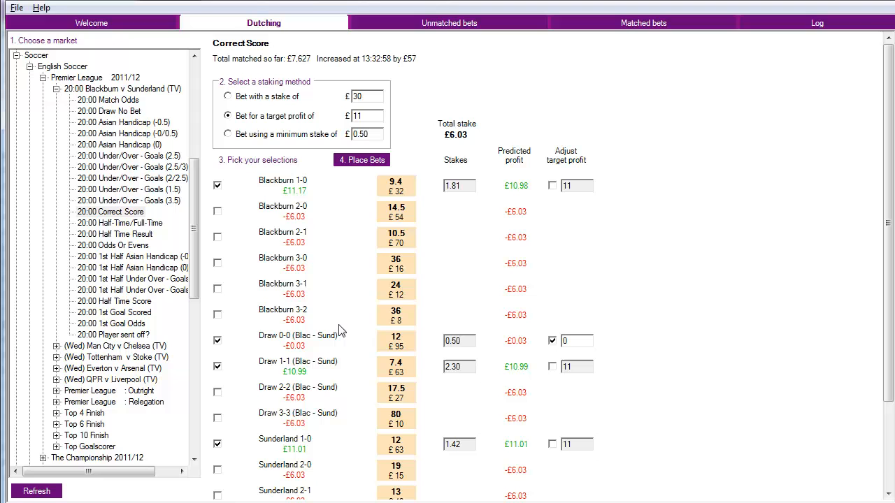
{"action": "mouse_move", "coordinate": [316, 351]}
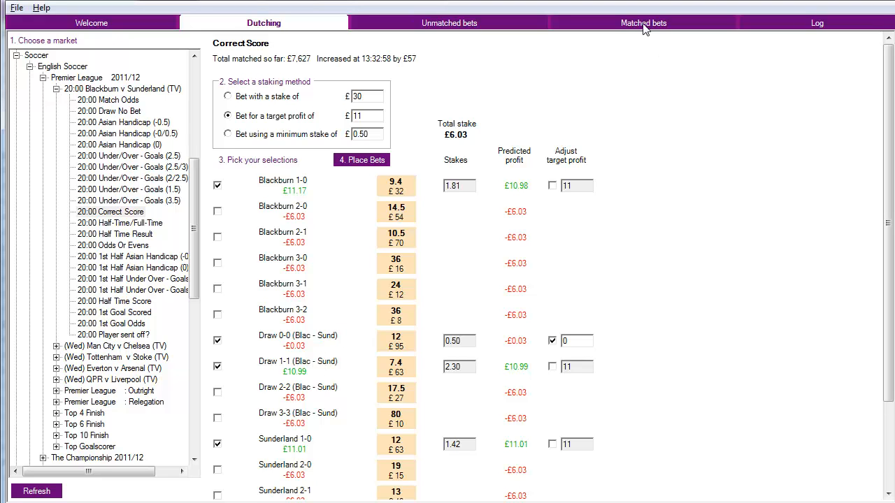
- Review the four matched bets in the tool, then bring up the BETDAQ website
{"action": "left_click", "coordinate": [642, 23]}
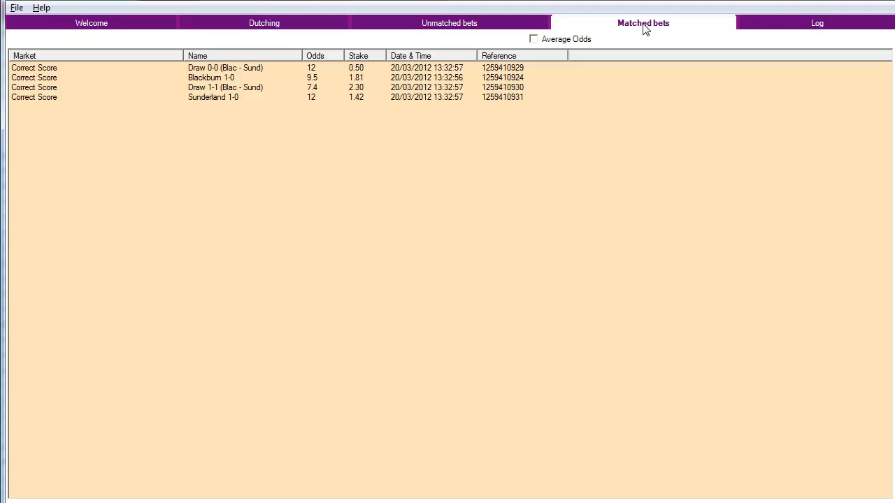
{"action": "left_click", "coordinate": [817, 23]}
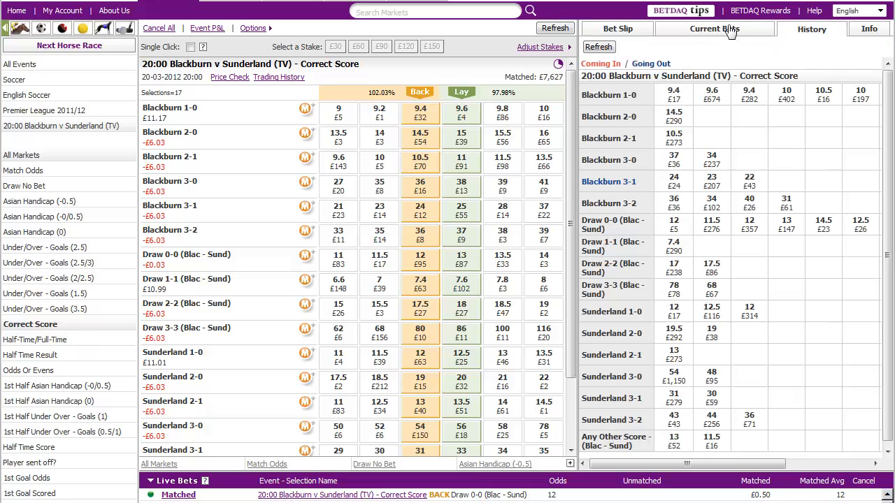
- Check BETDAQ's Current Bets against the tool's matched bets, then return to the Dutching view
{"action": "left_click", "coordinate": [715, 29]}
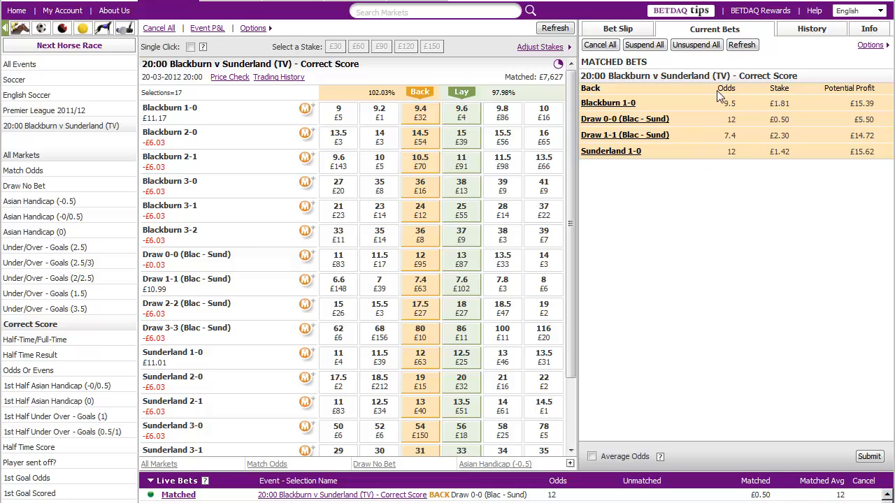
{"action": "mouse_move", "coordinate": [718, 99]}
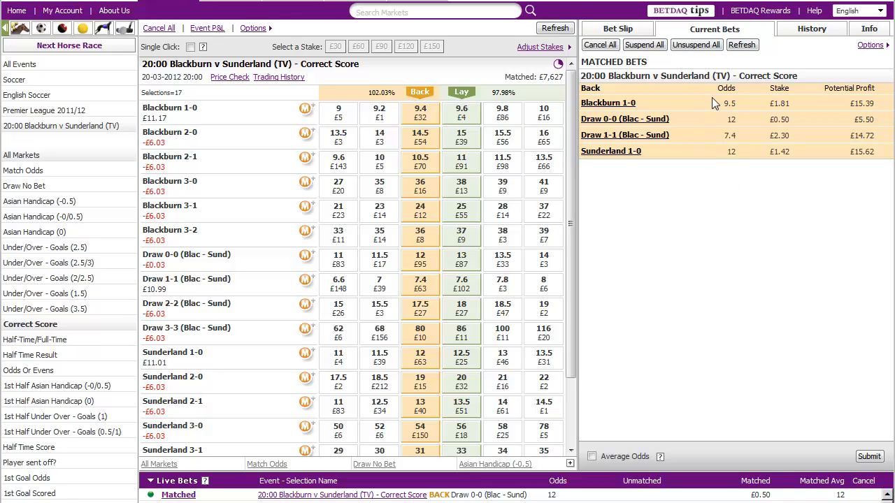
{"action": "left_click", "coordinate": [817, 22]}
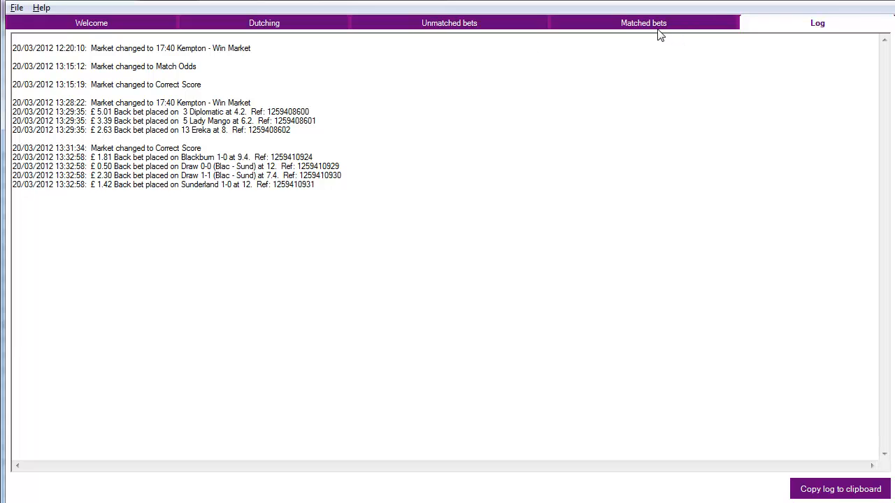
{"action": "left_click", "coordinate": [644, 22]}
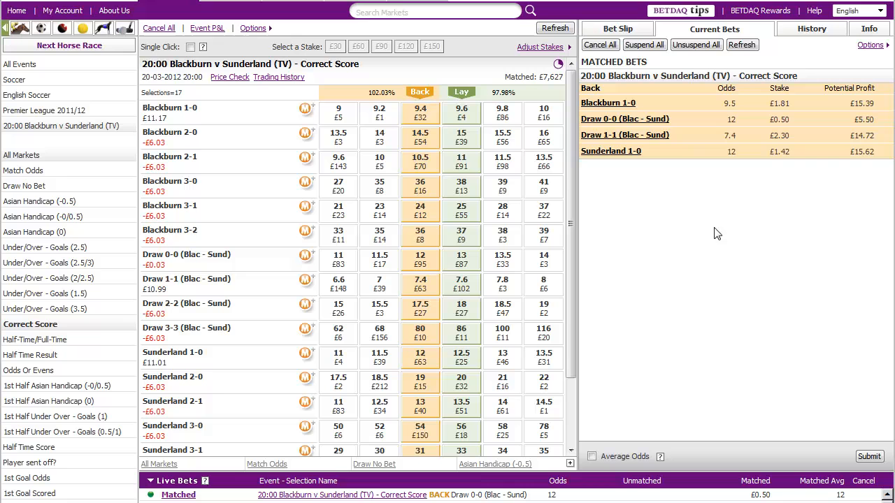
{"action": "mouse_move", "coordinate": [731, 274]}
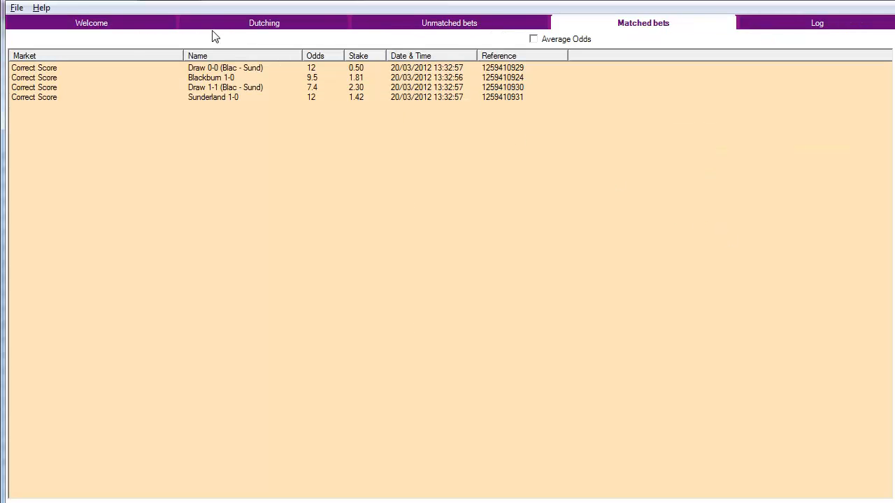
{"action": "left_click", "coordinate": [263, 22]}
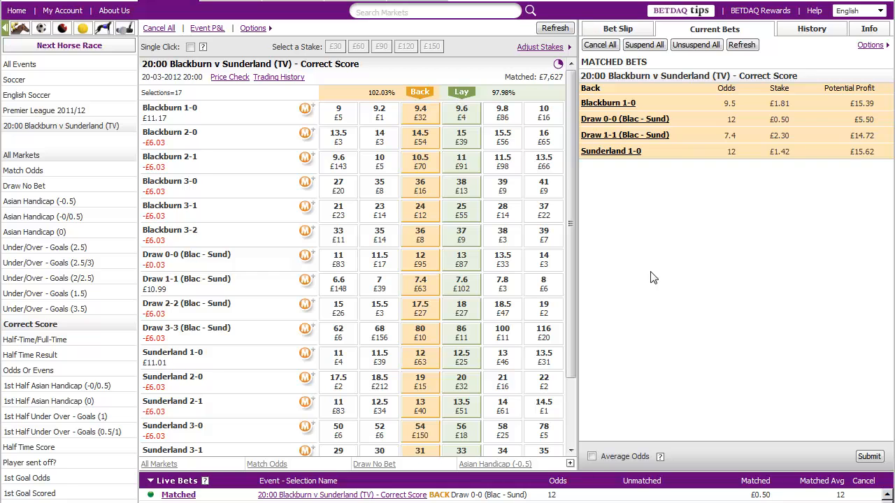
{"action": "mouse_move", "coordinate": [664, 222]}
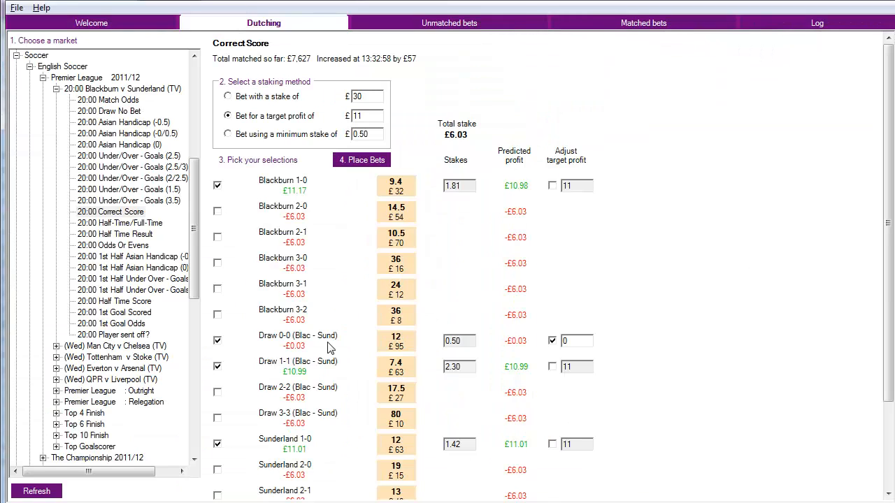
{"action": "mouse_move", "coordinate": [549, 244]}
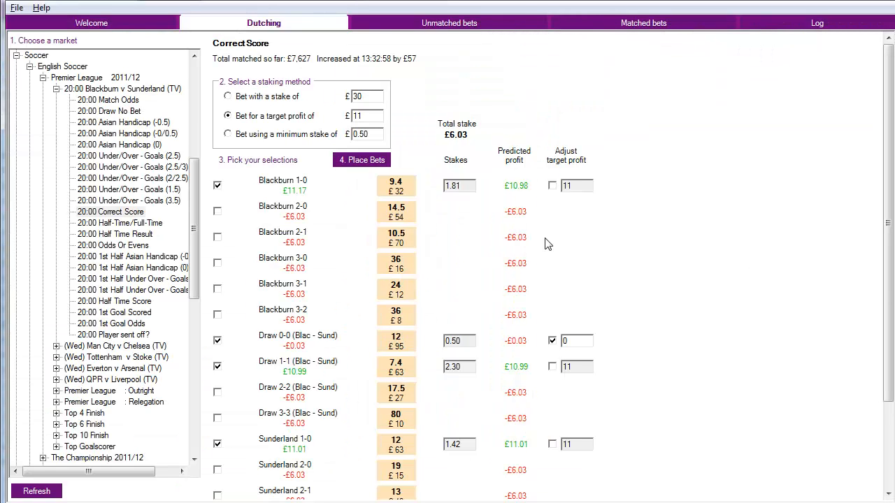
{"action": "mouse_move", "coordinate": [689, 268]}
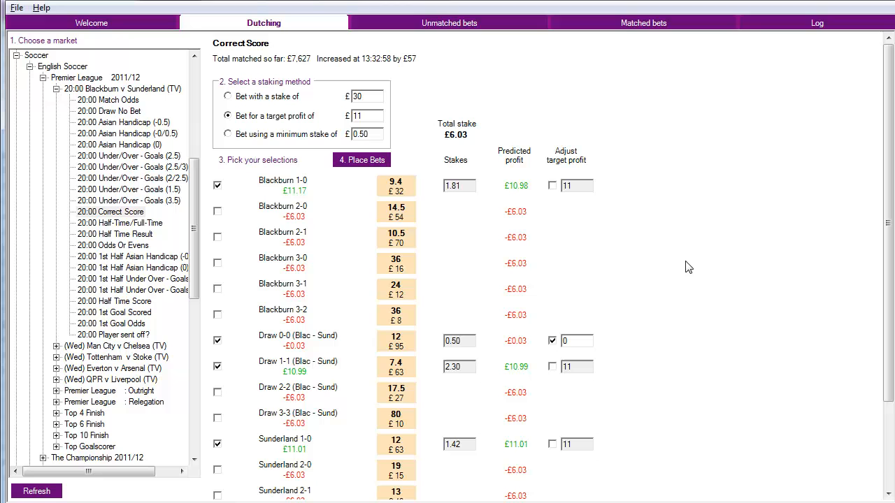